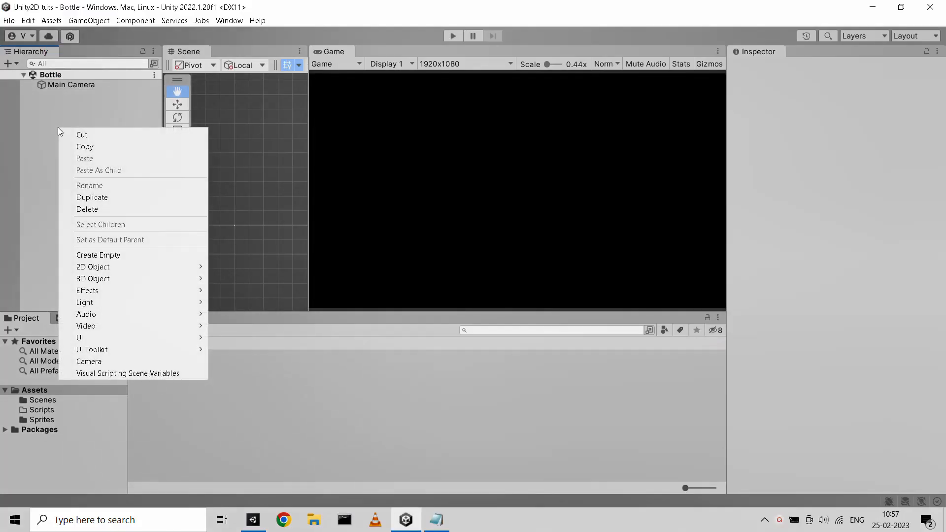
{"action": "mouse_move", "coordinate": [110, 260]}
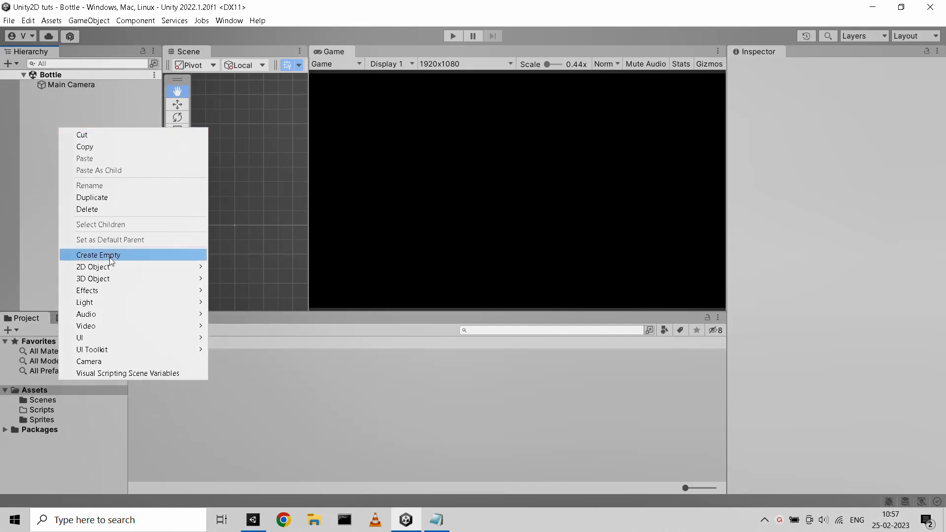
{"action": "mouse_move", "coordinate": [92, 267]}
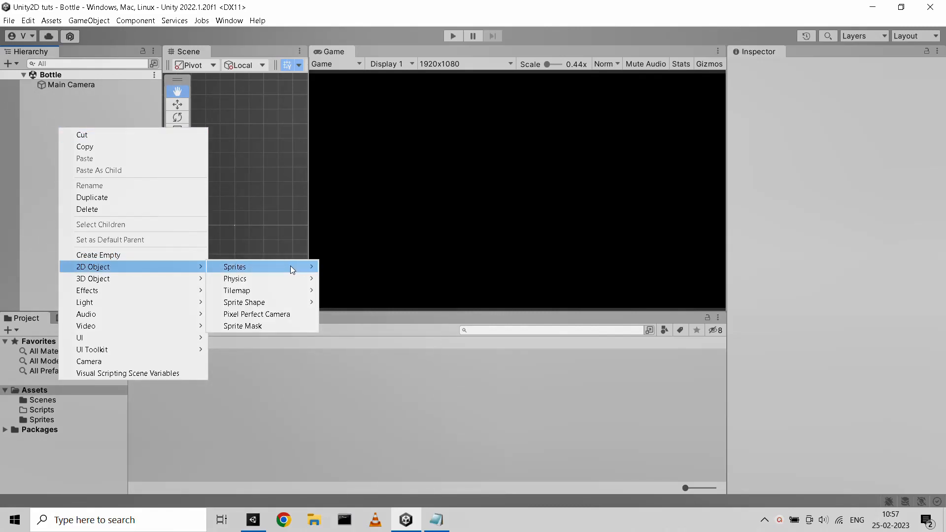
Create a square sprite Bottle and add a child square sprite named Water under it
{"action": "left_click", "coordinate": [235, 266]}
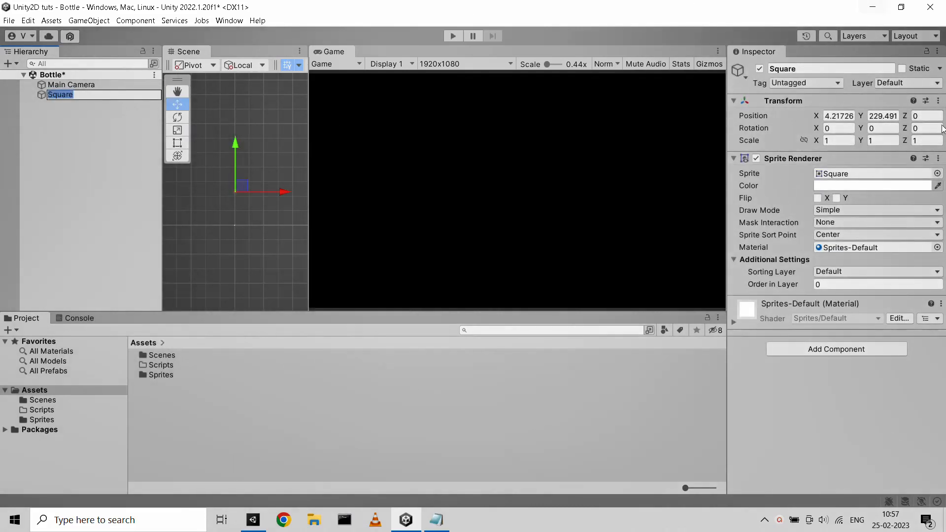
{"action": "type", "text": "Bo"}
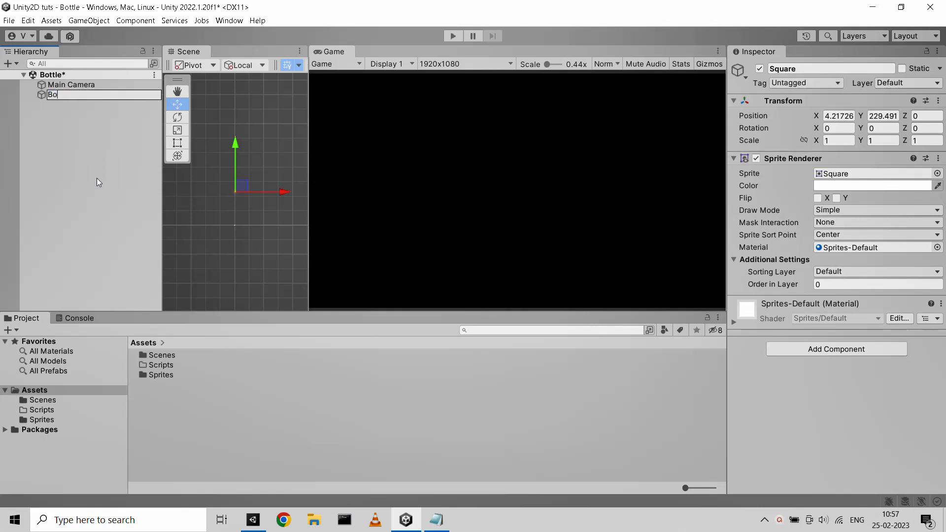
{"action": "right_click", "coordinate": [58, 95]}
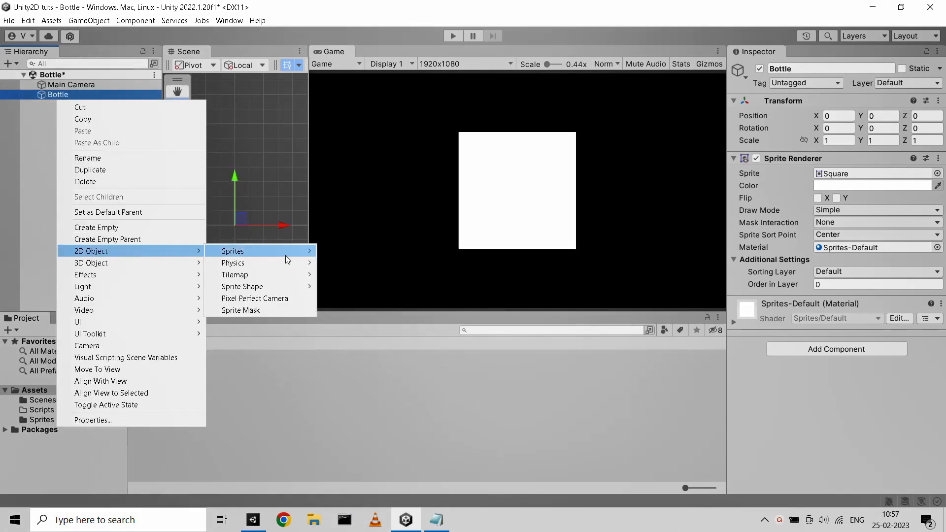
{"action": "left_click", "coordinate": [232, 251]}
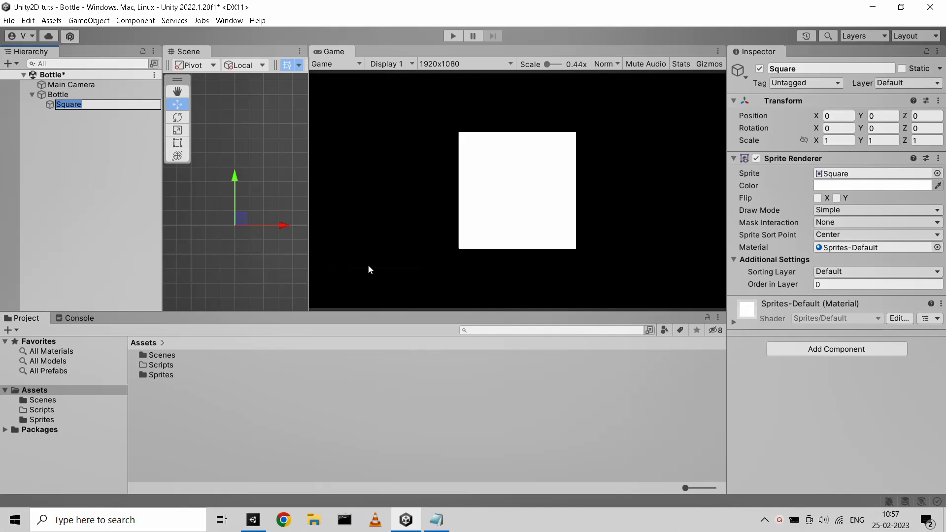
{"action": "type", "text": "Water"}
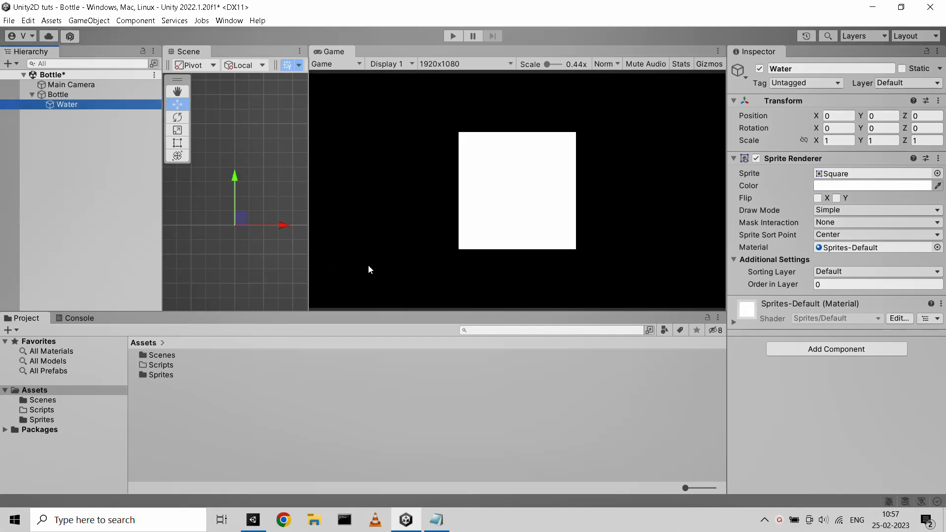
Select Bottle and assign the BottleOutline sprite to its Sprite Renderer
{"action": "left_click", "coordinate": [47, 95]}
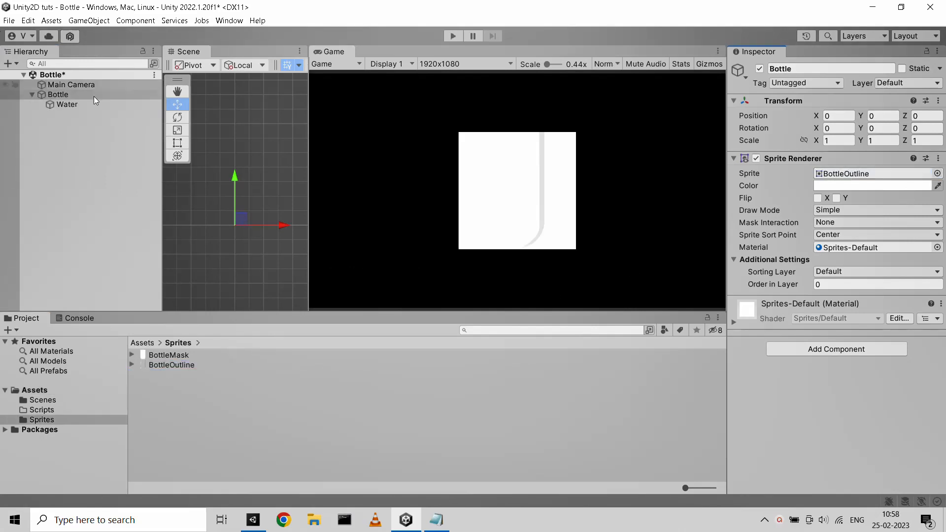
{"action": "left_click", "coordinate": [67, 105]}
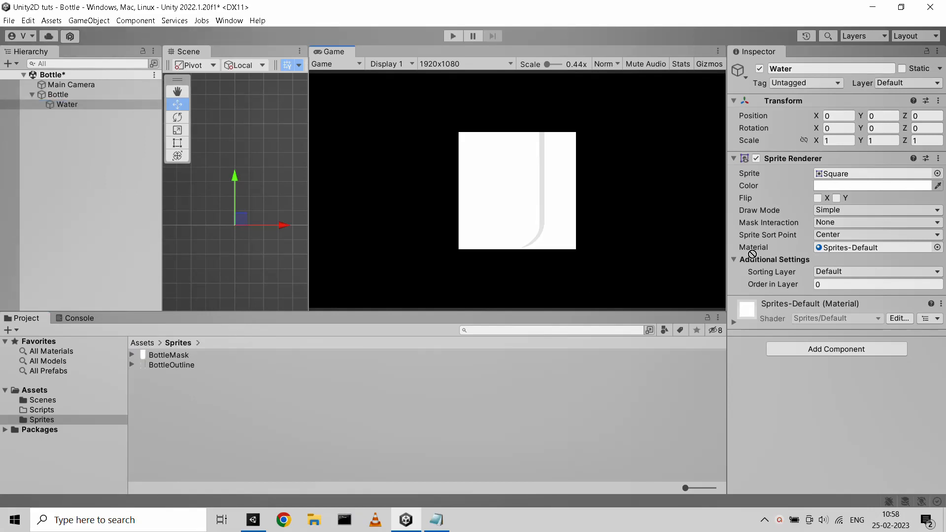
{"action": "left_click", "coordinate": [57, 94]}
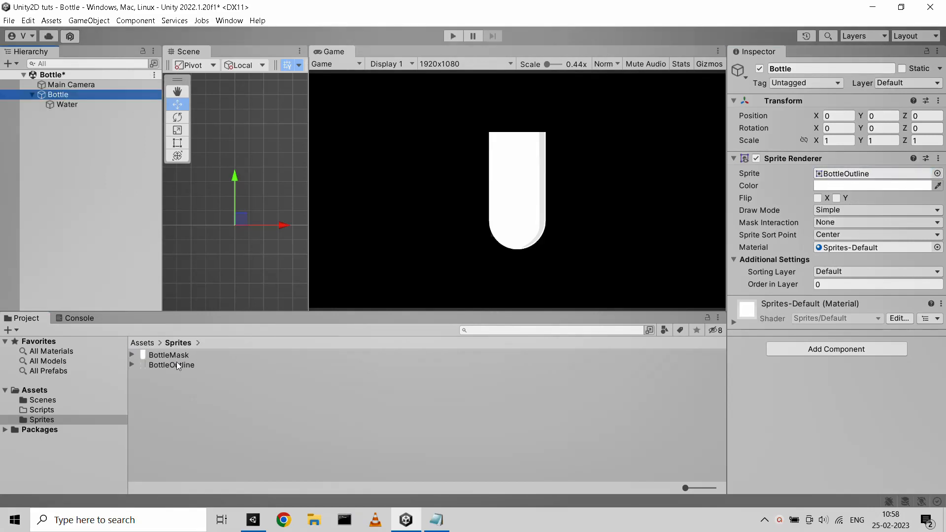
{"action": "left_click", "coordinate": [168, 355]}
{"action": "type", "text": "Shader"}
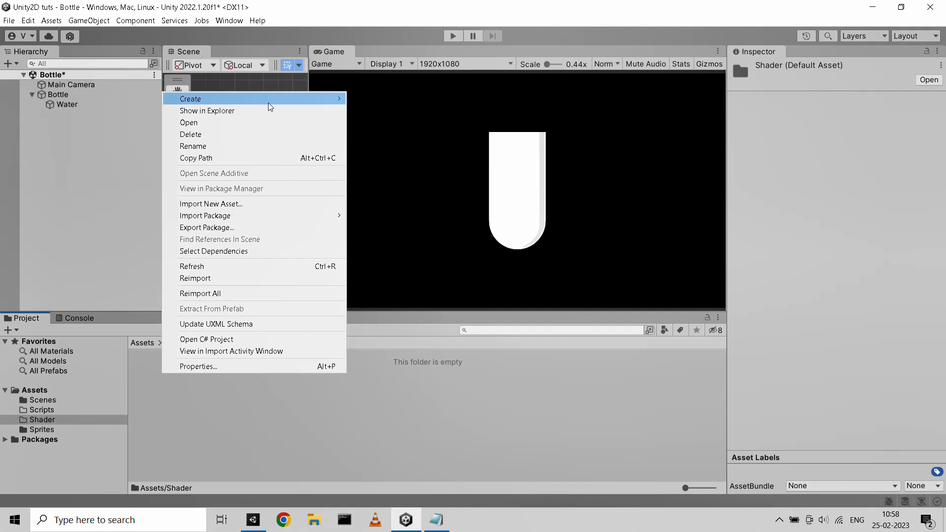
Create an unlit shader Water and a material Water in the Shader folder
{"action": "left_click", "coordinate": [192, 99]}
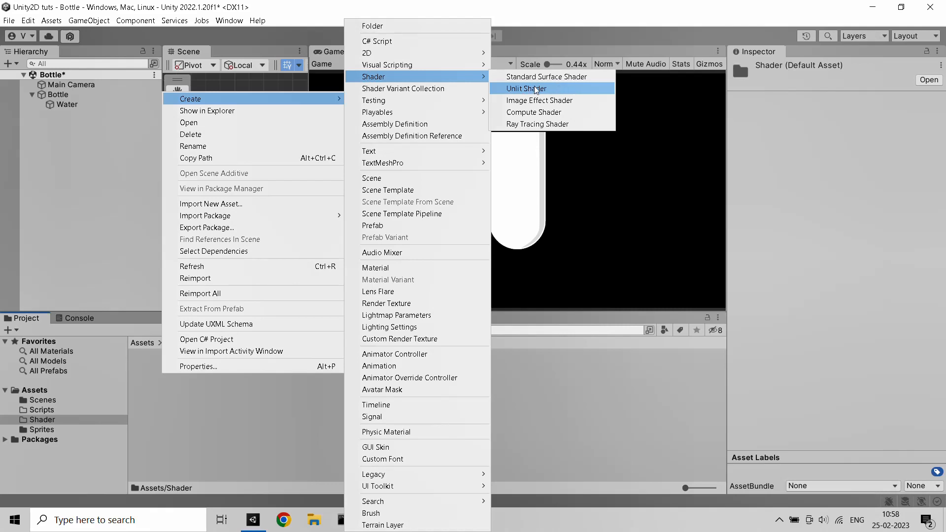
{"action": "left_click", "coordinate": [526, 88]}
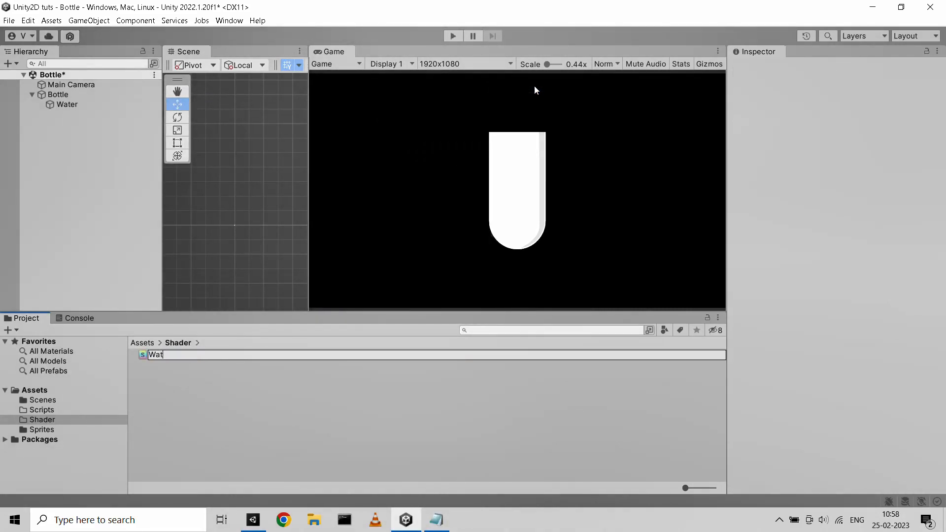
{"action": "right_click", "coordinate": [155, 355]}
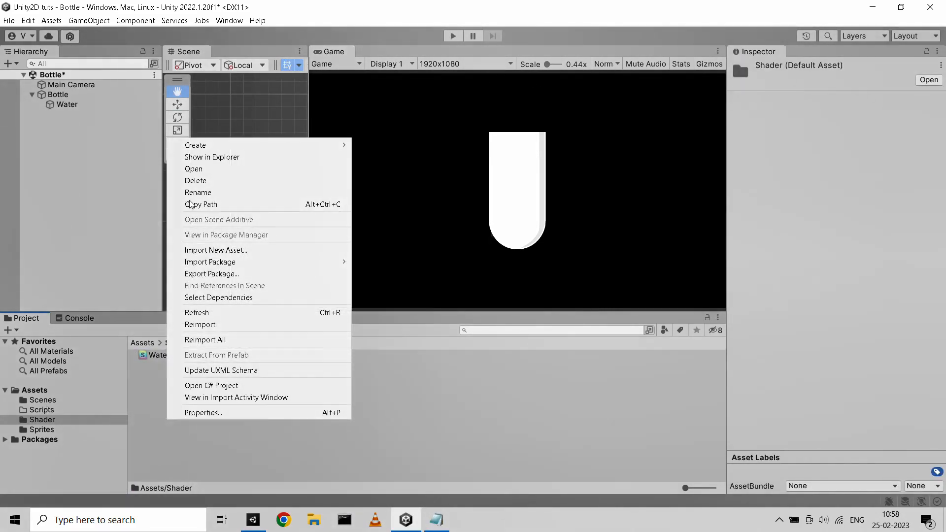
{"action": "left_click", "coordinate": [196, 145]}
{"action": "type", "text": "Water"}
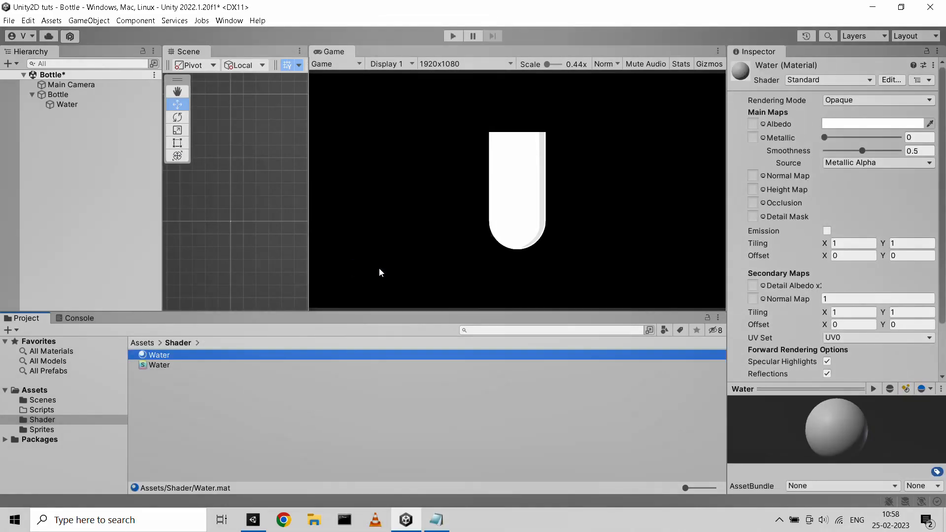
{"action": "left_click", "coordinate": [67, 105]}
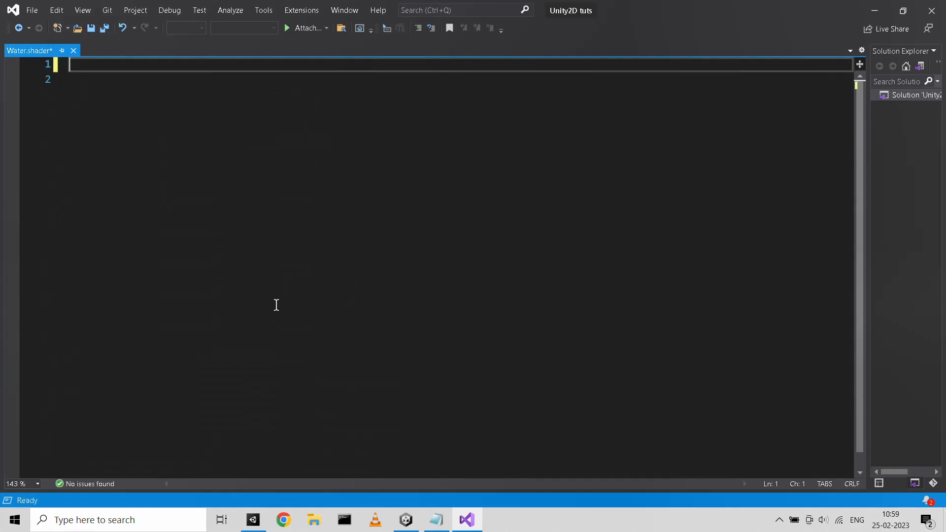
Name the shader "ProgrammingWithVijay/Water" with a _MainTex sprite property and a SubShader block
{"action": "type", "text": "Shader \"Programming\""}
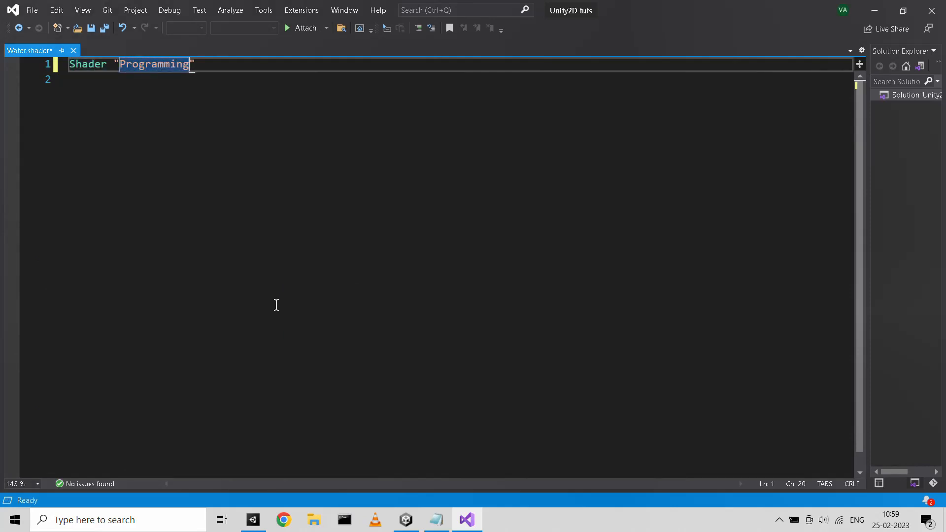
{"action": "type", "text": "WithVijay/Water\""}
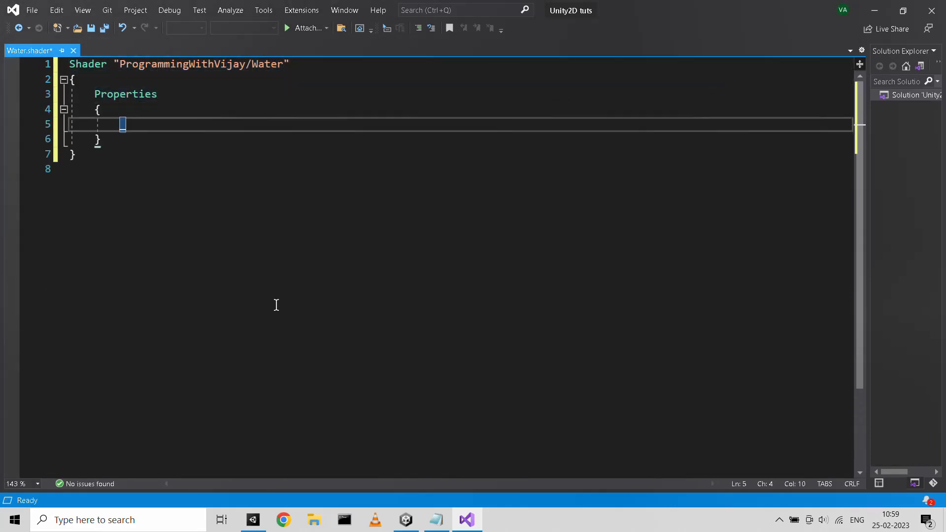
{"action": "type", "text": "_MainTex(\"Sprite Rendere\",2D)"}
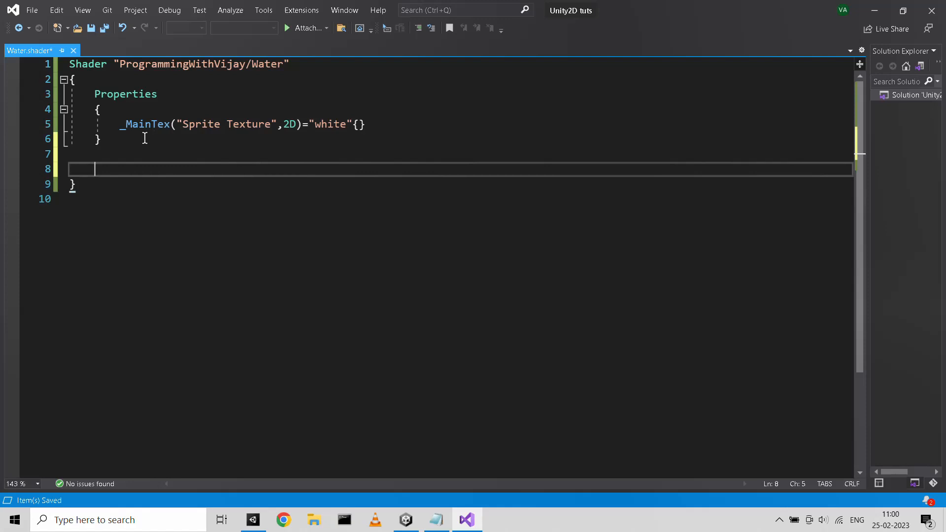
{"action": "type", "text": "SubShader"}
{"action": "type", "text": "#pragma fragment frag"}
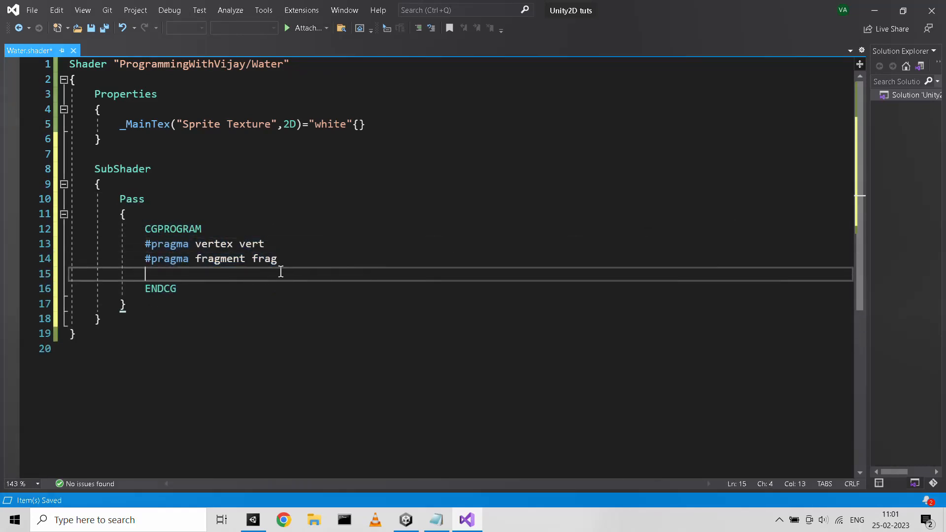
Define appdata and v2f structs with vertex, uv1 and world_Pos:TEXCOORD1, and declare sampler2D _MainTex
{"action": "type", "text": "struct appdata"}
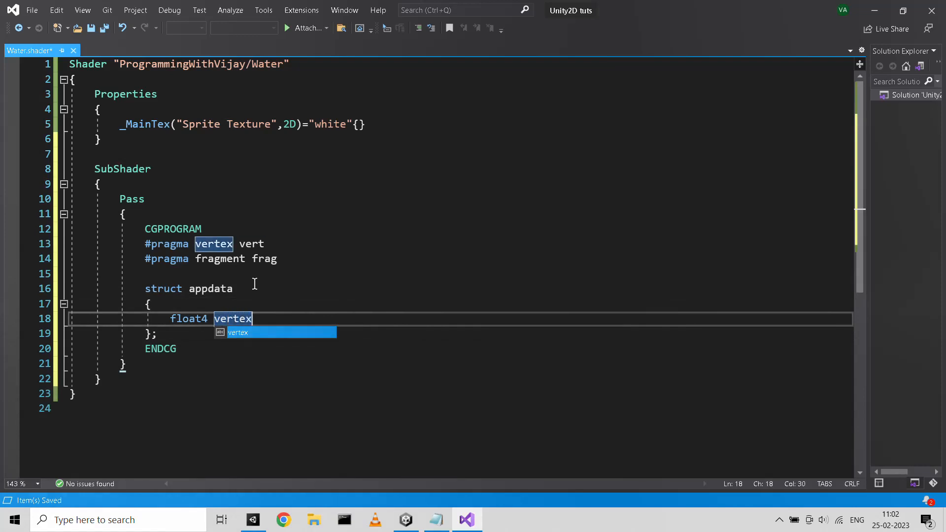
{"action": "type", "text": ":"}
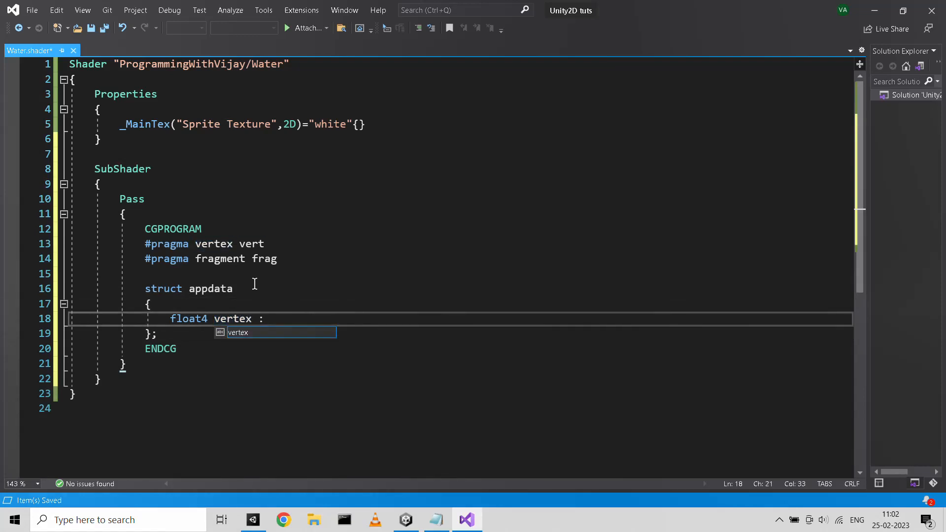
{"action": "type", "text": "POSITION;"}
{"action": "type", "text": "float3"}
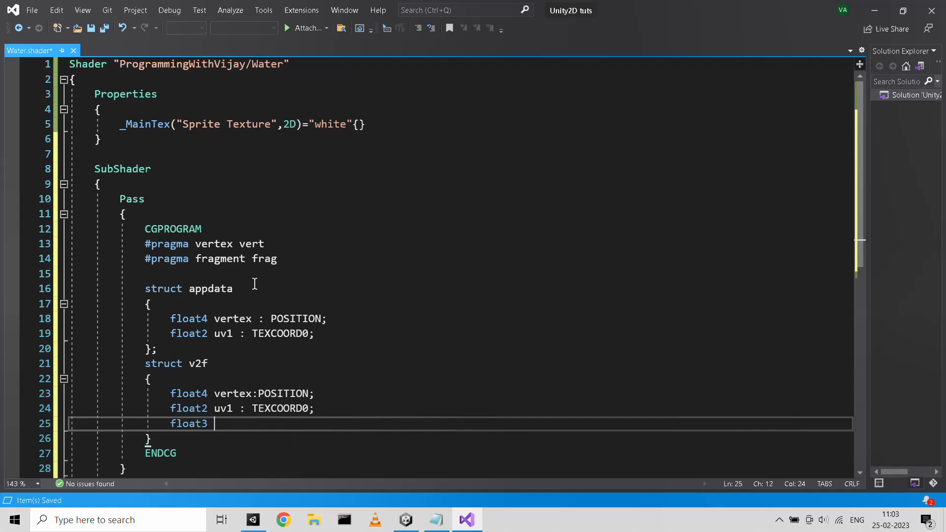
{"action": "type", "text": "world_Pos:TEXCOORD1;"}
{"action": "type", "text": "sampler2D"}
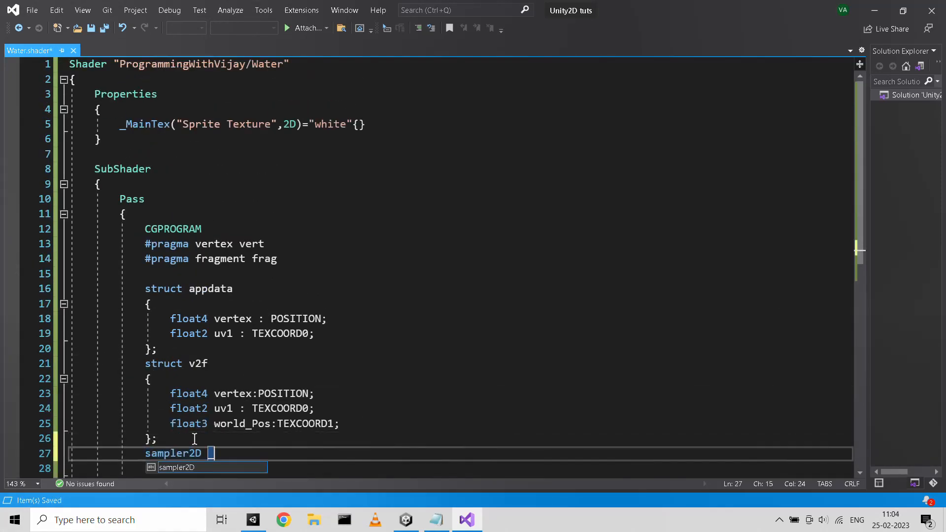
{"action": "type", "text": "_MainTex;"}
{"action": "left_click", "coordinate": [460, 467]}
{"action": "type", "text": "float4 _MainTex_ST;"}
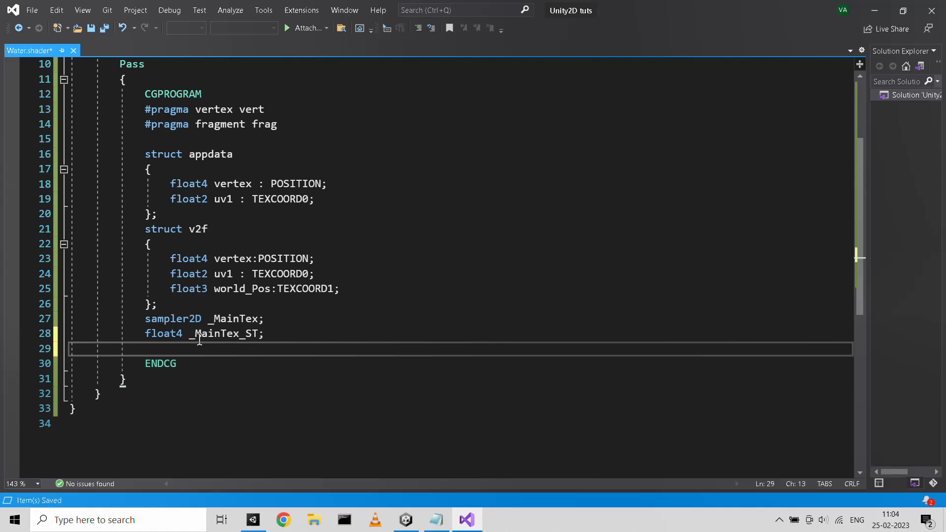
Begin the v2f vert(appdata i) vertex function with a v2f o declared inside
{"action": "type", "text": "v2f vert(appdata i"}
{"action": "type", "text": "v2f o;"}
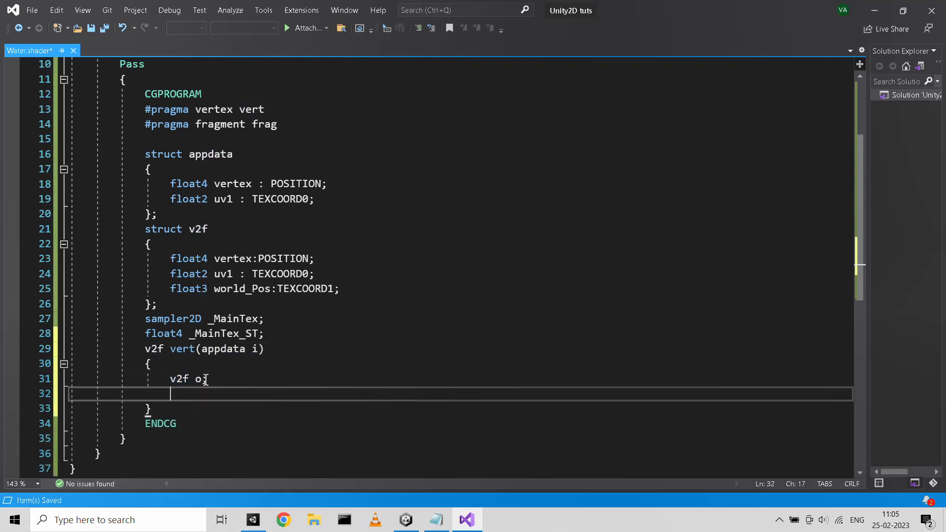
Set o.vertex via UnityObjectToClipPos, o.uv1, o.world_Pos via unity_ObjectToWorld, return o, and start float4 frag
{"action": "type", "text": "o.vertex = Unity"}
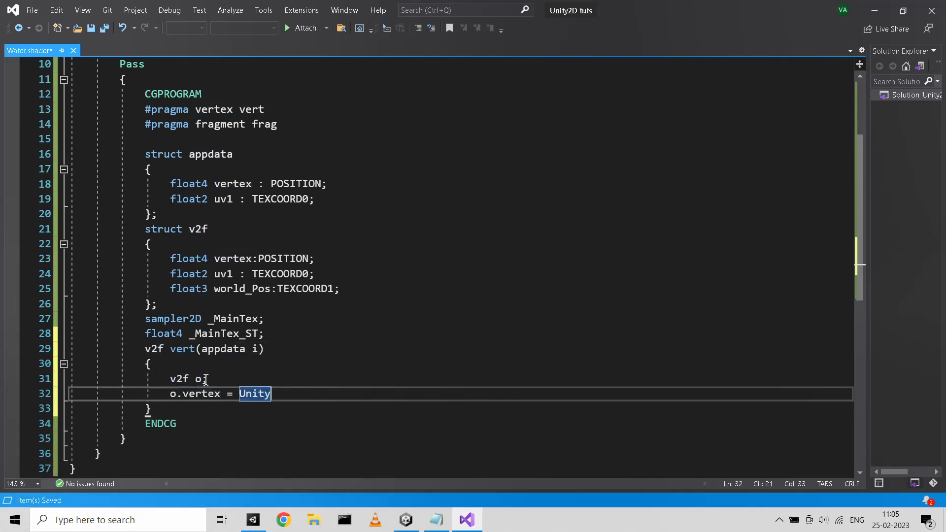
{"action": "type", "text": "ObjectToClipPos(i.vertex);"}
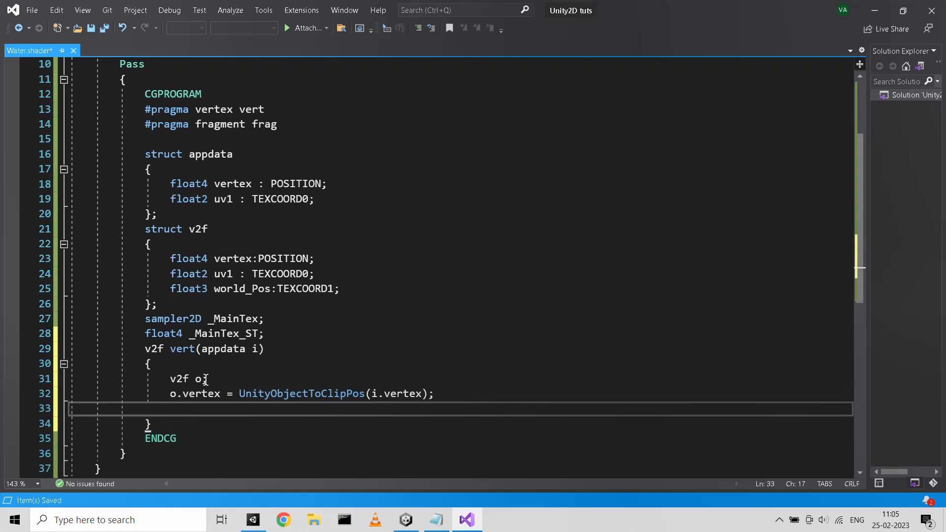
{"action": "type", "text": "o.uv1 = i.uv1;"}
{"action": "type", "text": "o.world_Pos = mul(unity_Object"}
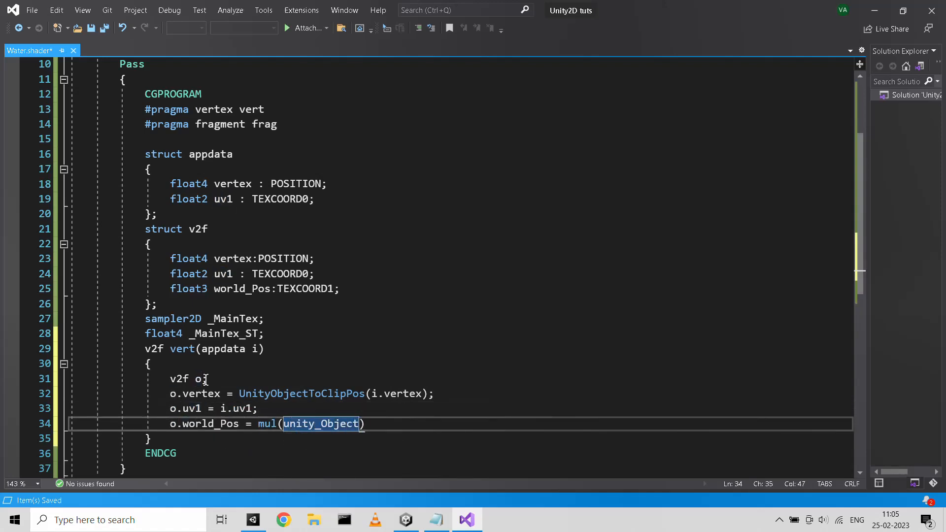
{"action": "type", "text": "ToWorld,i.vertex);"}
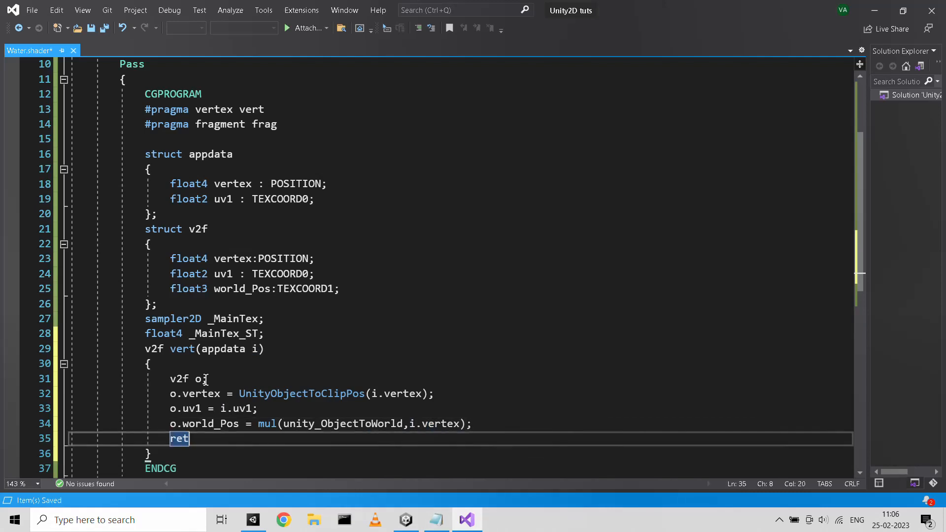
{"action": "type", "text": "urn o;"}
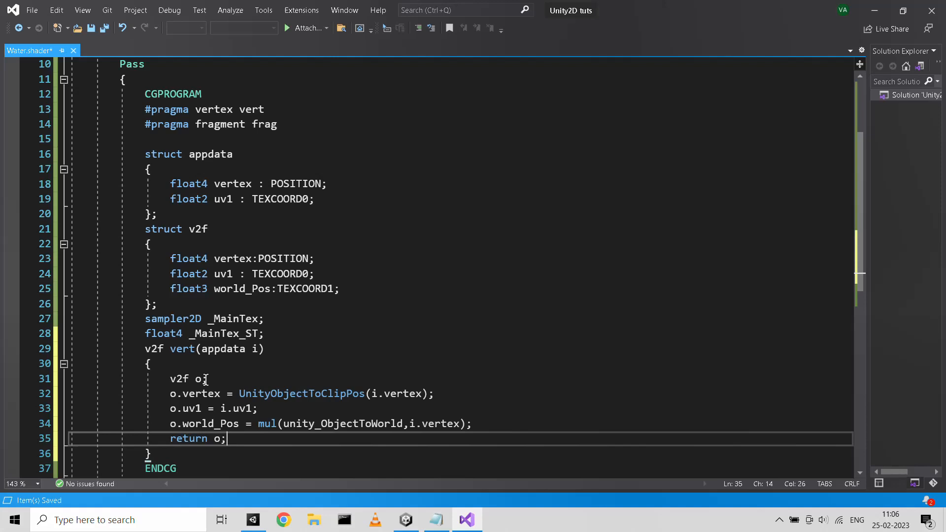
{"action": "type", "text": "float4 frag()"}
{"action": "type", "text": "c"}
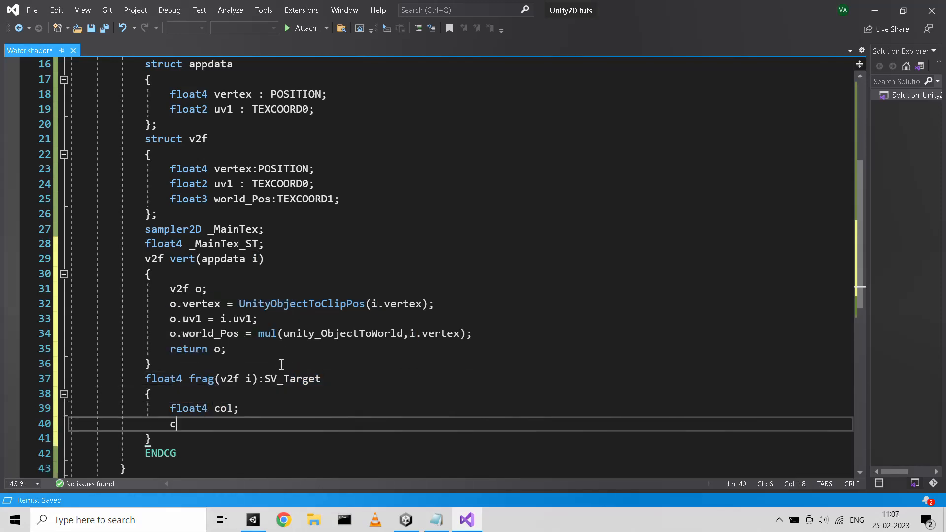
Make frag return col = float4(1,0,0,1) solid red
{"action": "type", "text": "ol=float4(1,0,0,1);"}
{"action": "type", "text": "return col;"}
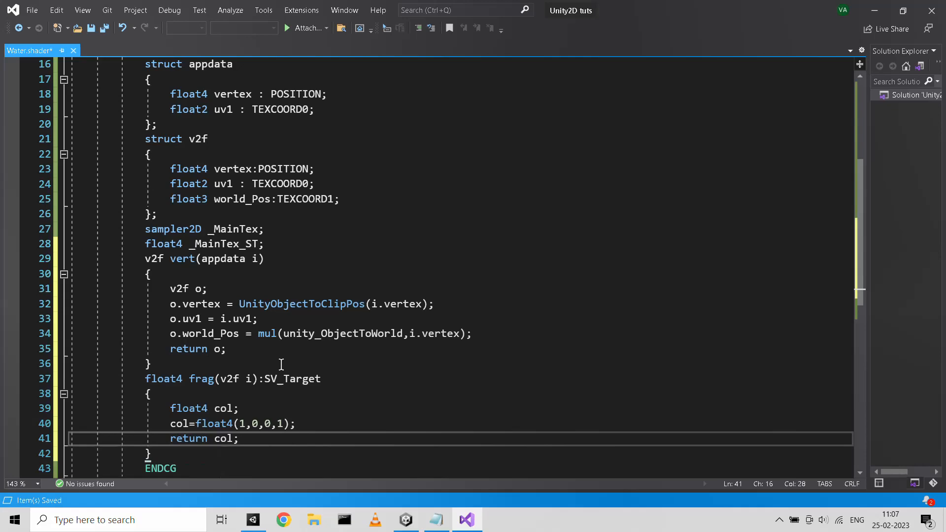
Assign the ProgrammingWithVijay > Water shader to the Water material, turning the bottle red
{"action": "left_click", "coordinate": [405, 519]}
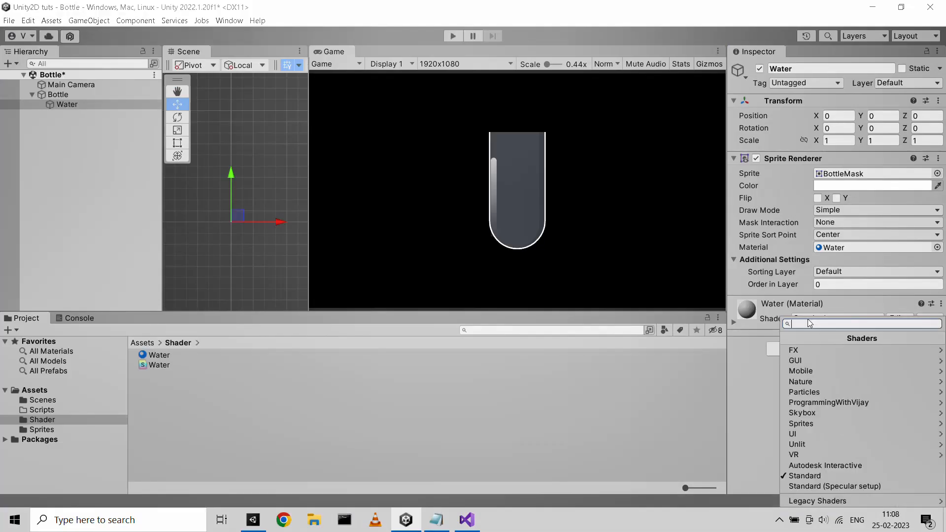
{"action": "mouse_move", "coordinate": [858, 406]}
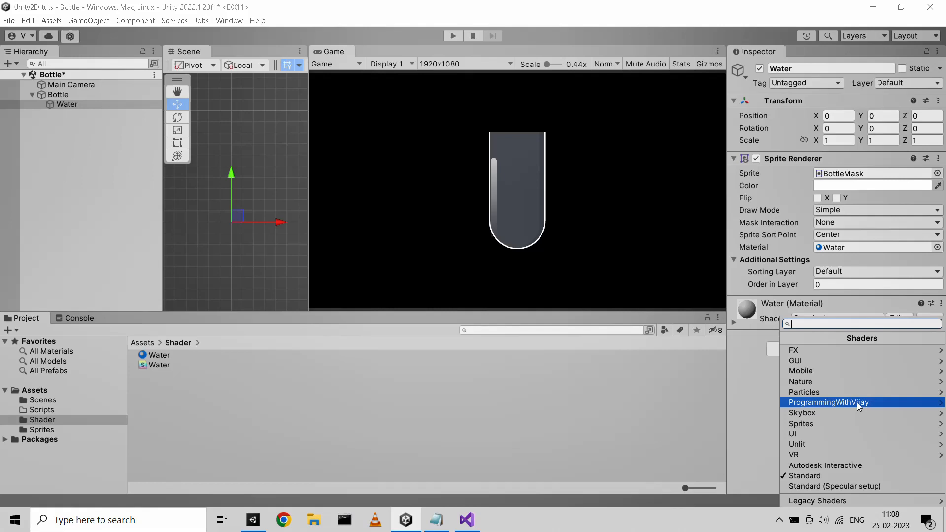
{"action": "left_click", "coordinate": [830, 402]}
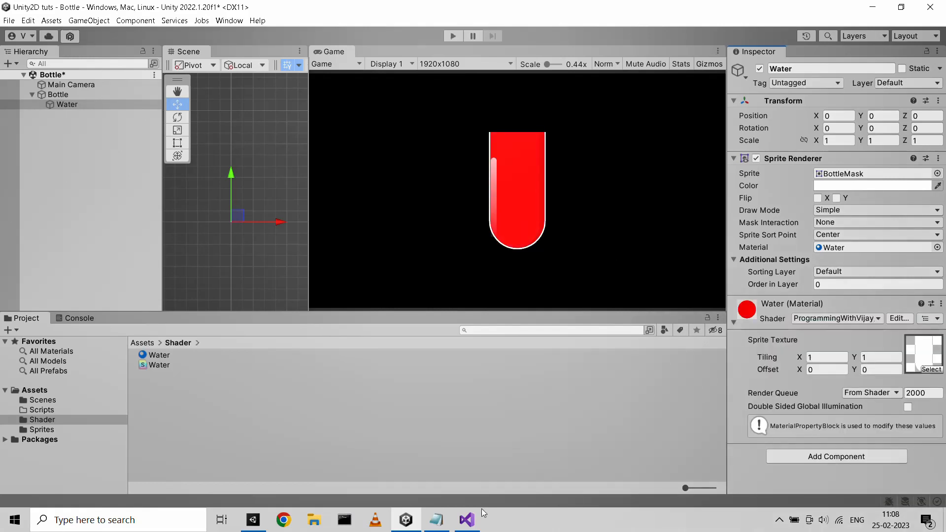
{"action": "left_click", "coordinate": [467, 520]}
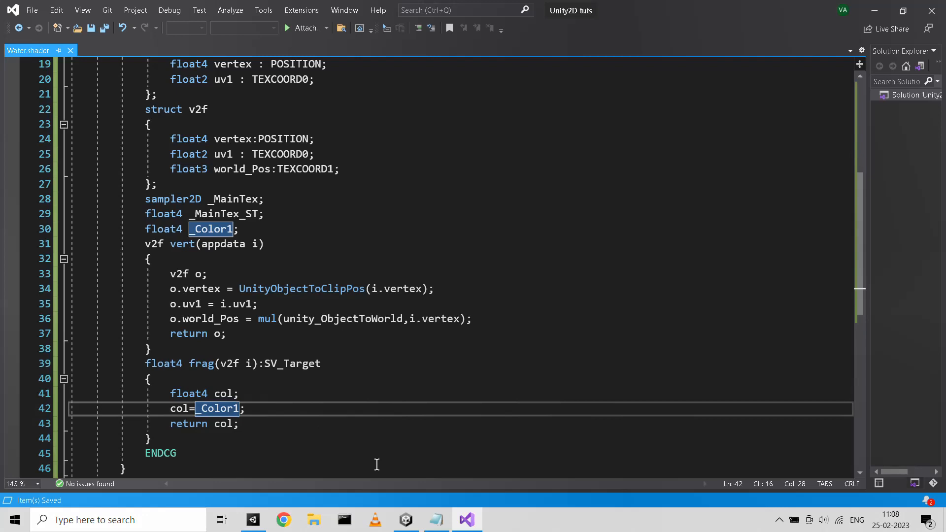
{"action": "mouse_move", "coordinate": [447, 501]}
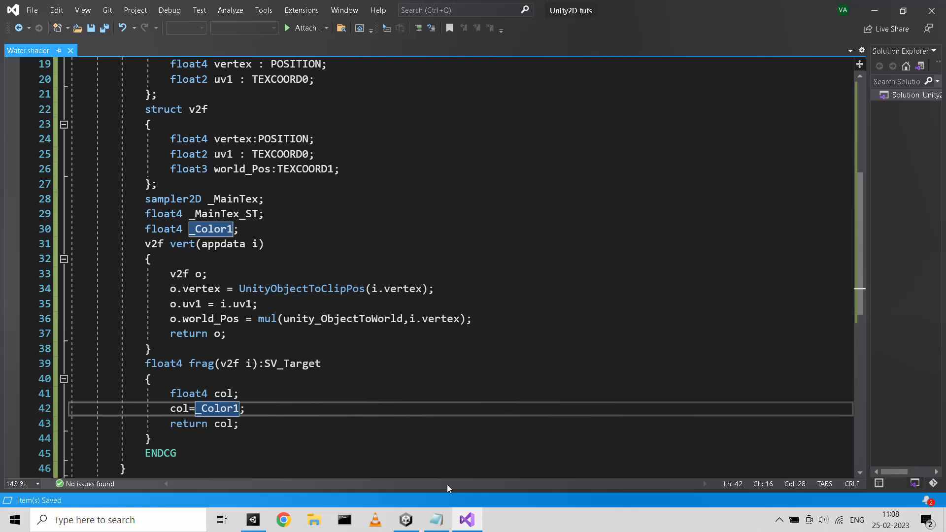
Pick a yellow-green Color1 on the Water material's colour wheel to tint the water
{"action": "left_click", "coordinate": [406, 521]}
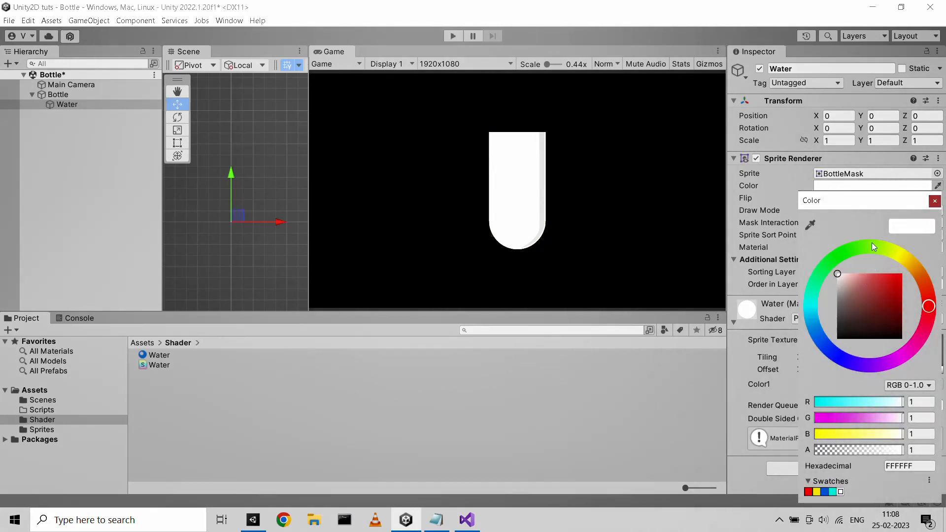
{"action": "left_click", "coordinate": [875, 247]}
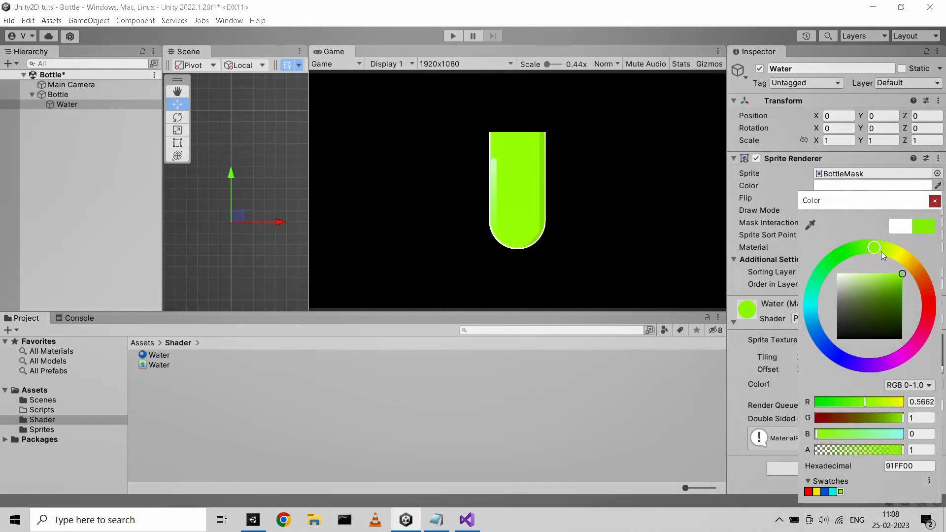
{"action": "left_click", "coordinate": [934, 201]}
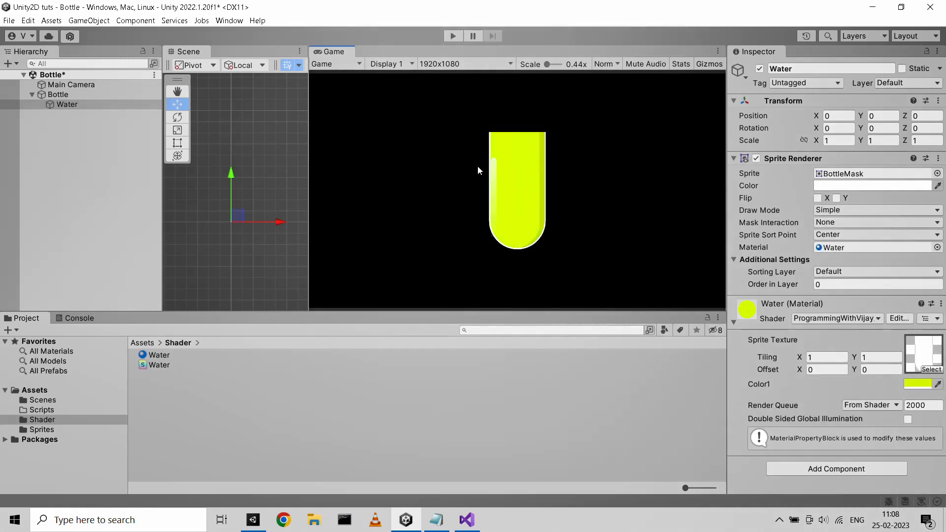
{"action": "left_click", "coordinate": [468, 519]}
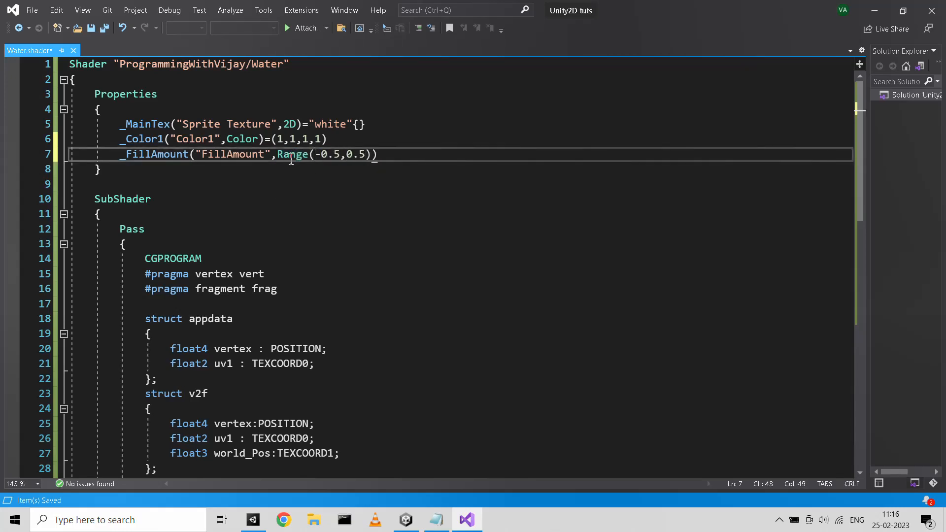
Declare float _FillAmount and set col = _Color1 * step(i.world_Pos.y) against _FillAmount
{"action": "type", "text": "=0"}
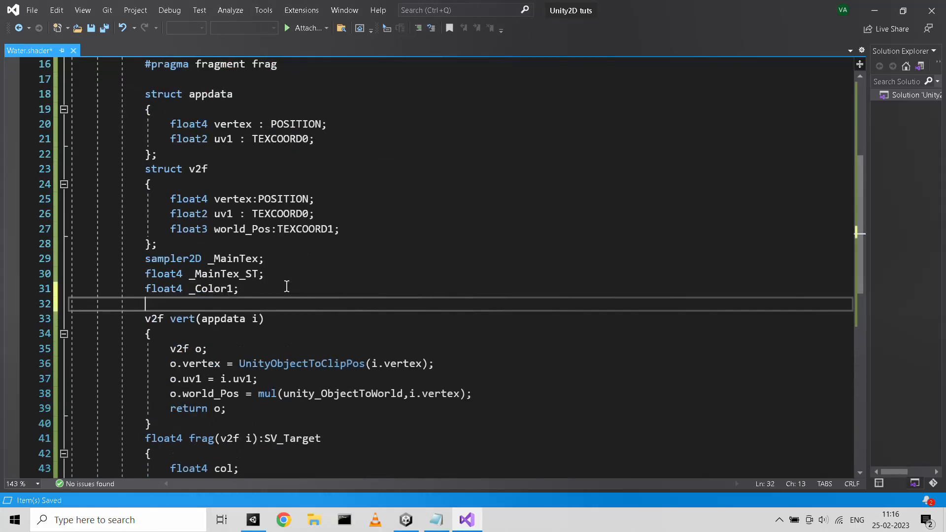
{"action": "type", "text": "float"}
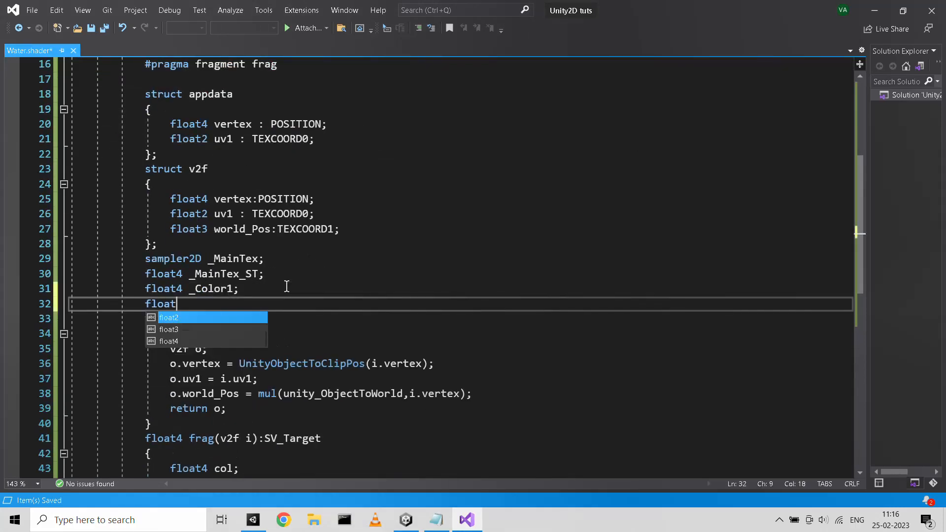
{"action": "type", "text": "_F"}
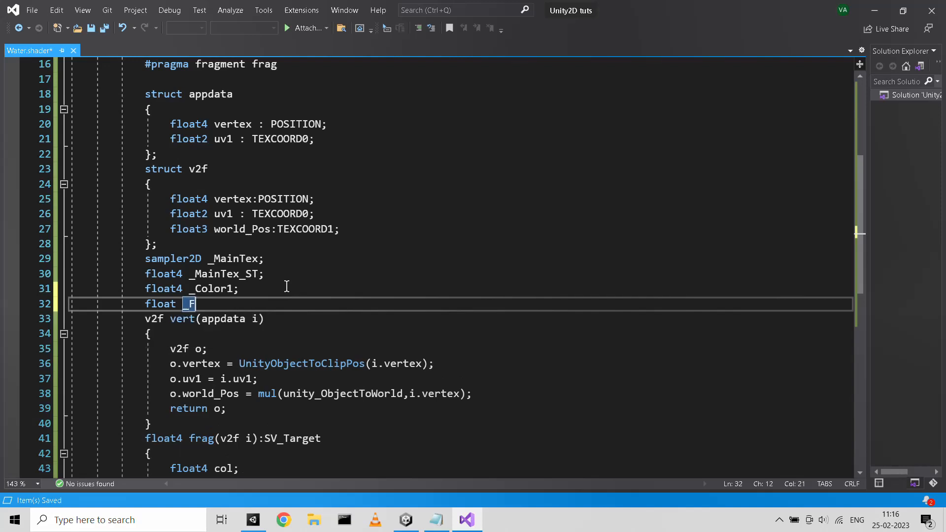
{"action": "key", "text": "Backspace"}
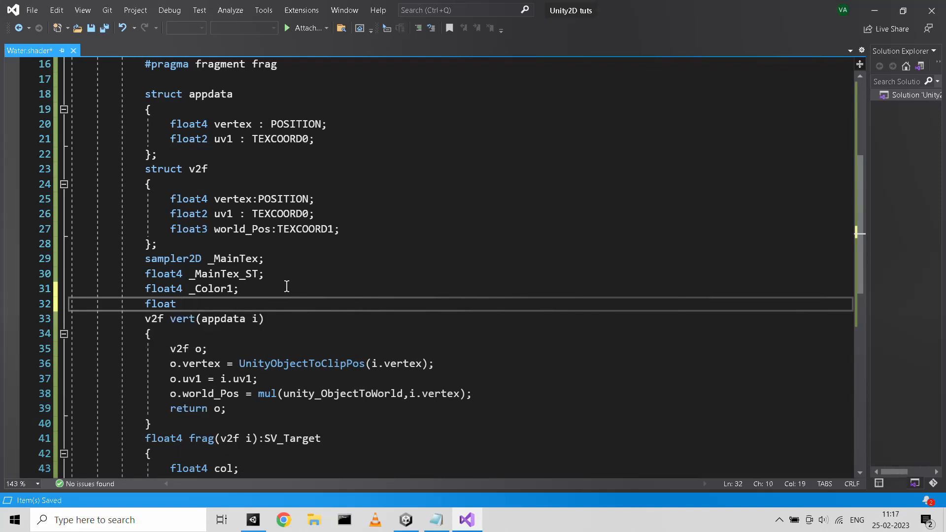
{"action": "type", "text": "_FillAmount;"}
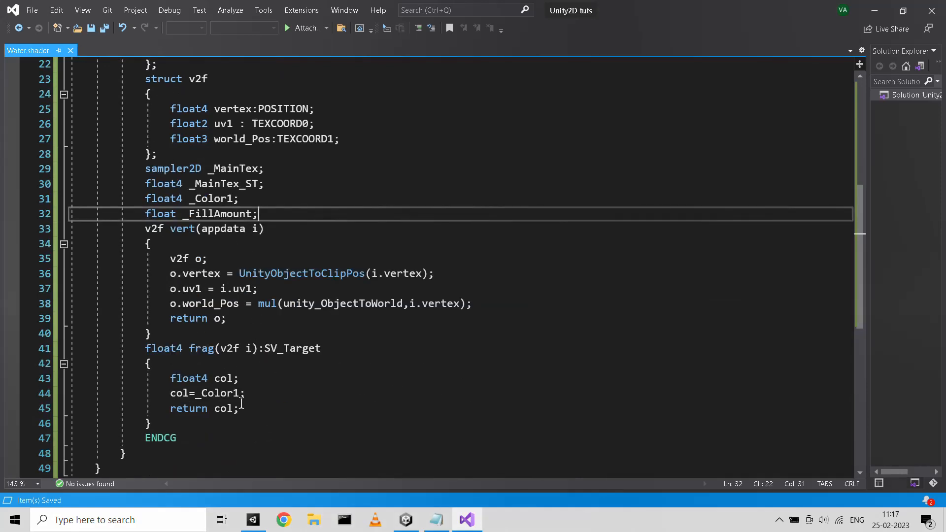
{"action": "type", "text": "float uv = step(i.world_Pos.y)"}
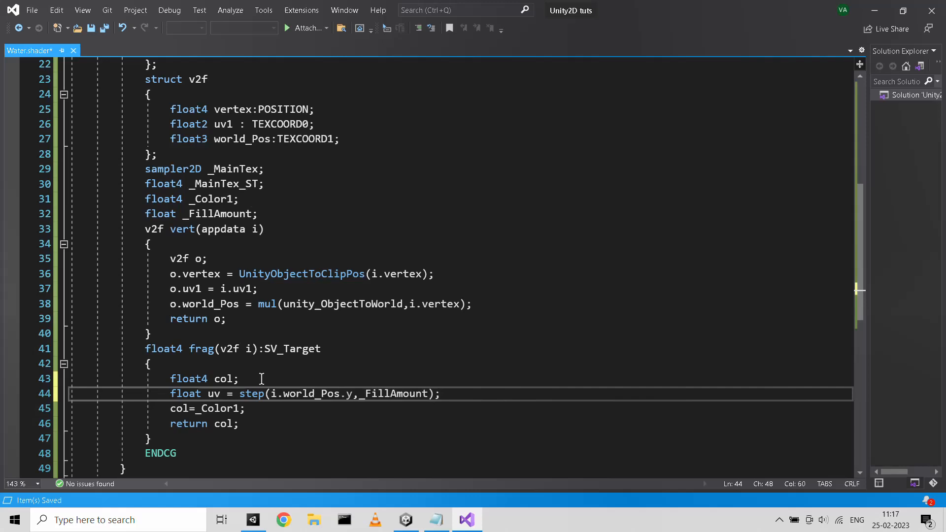
{"action": "mouse_move", "coordinate": [278, 408]}
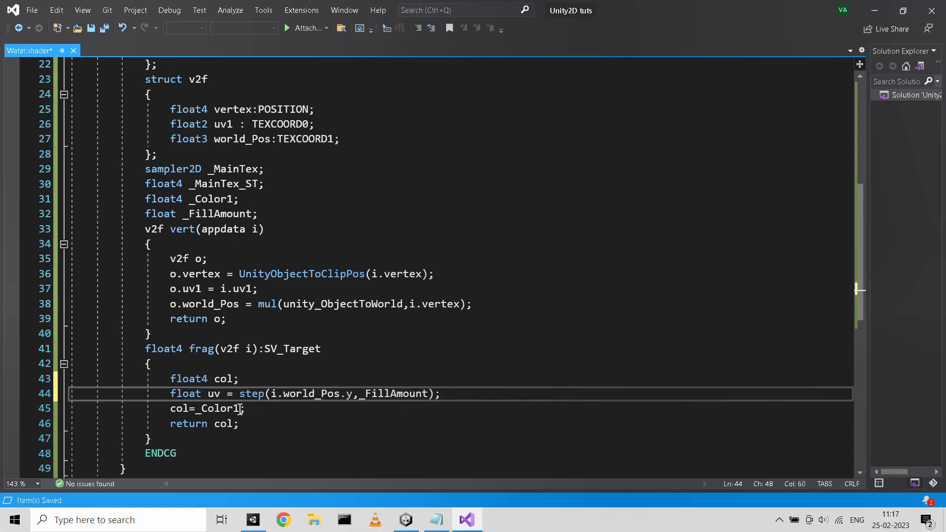
{"action": "type", "text": "*"}
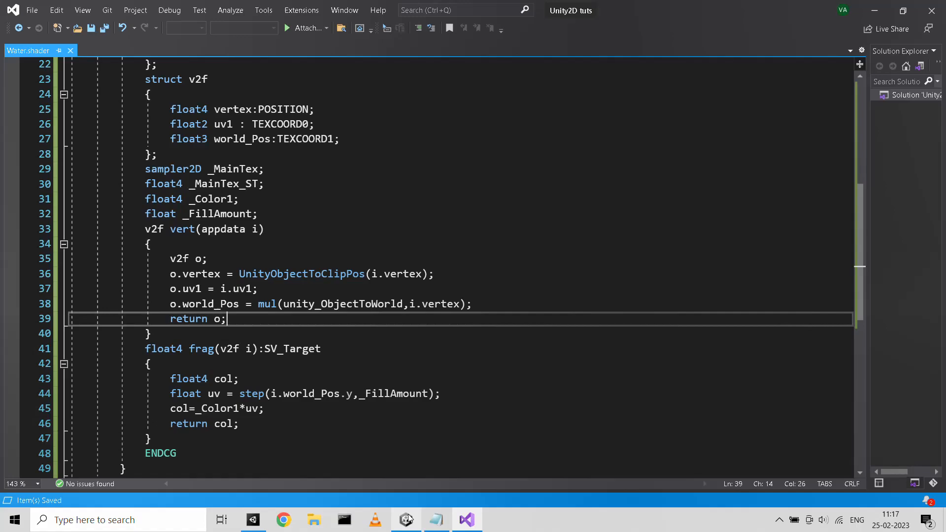
Move the bottle, reselect Water and raise FillAmount to 0.5 so the bottle fills red
{"action": "left_click", "coordinate": [405, 519]}
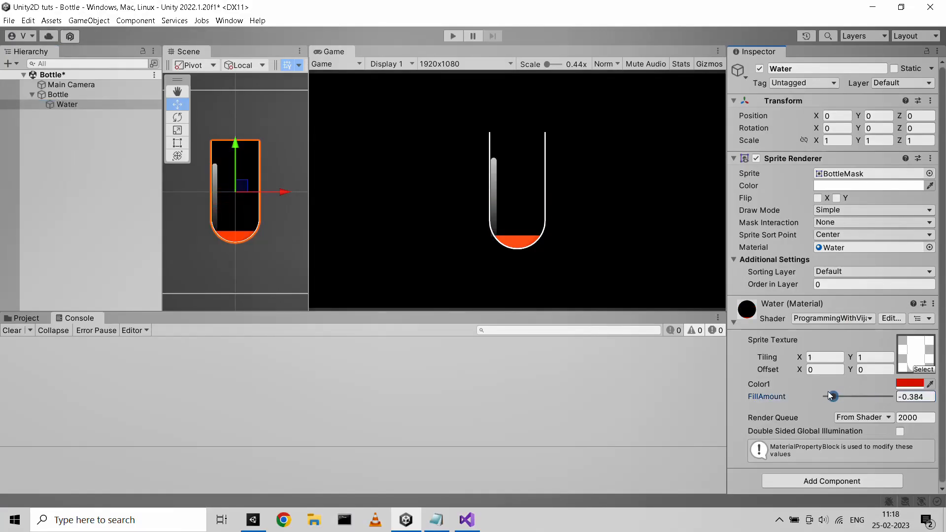
{"action": "left_click_drag", "start_coordinate": [833, 397], "coordinate": [860, 396]}
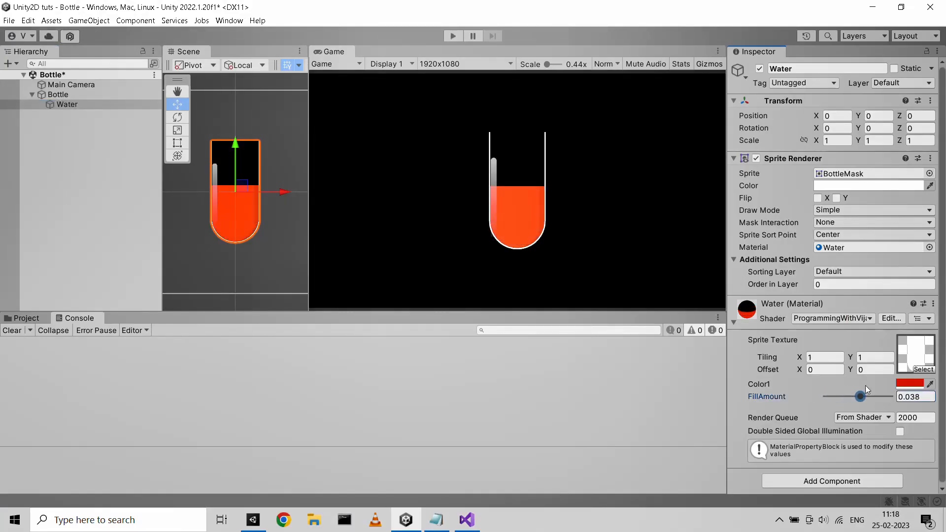
{"action": "left_click_drag", "start_coordinate": [860, 396], "coordinate": [825, 397]}
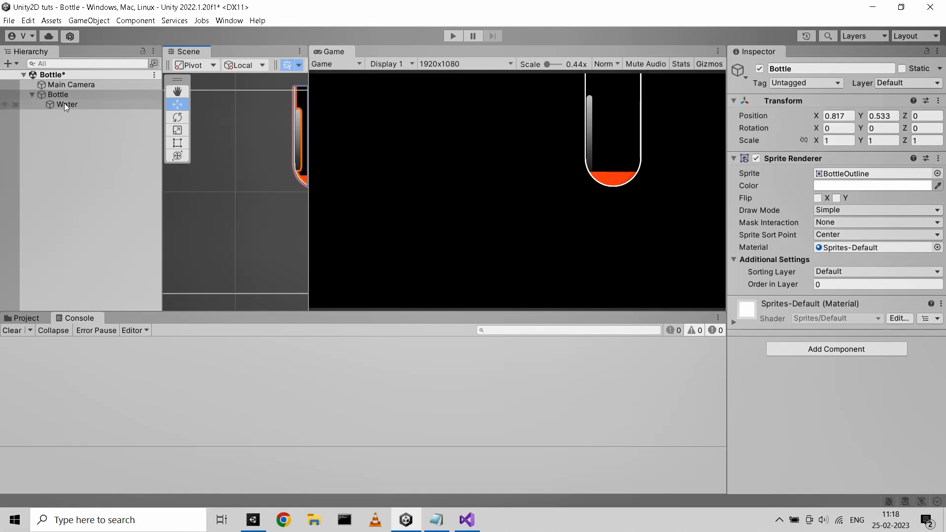
{"action": "left_click", "coordinate": [66, 104]}
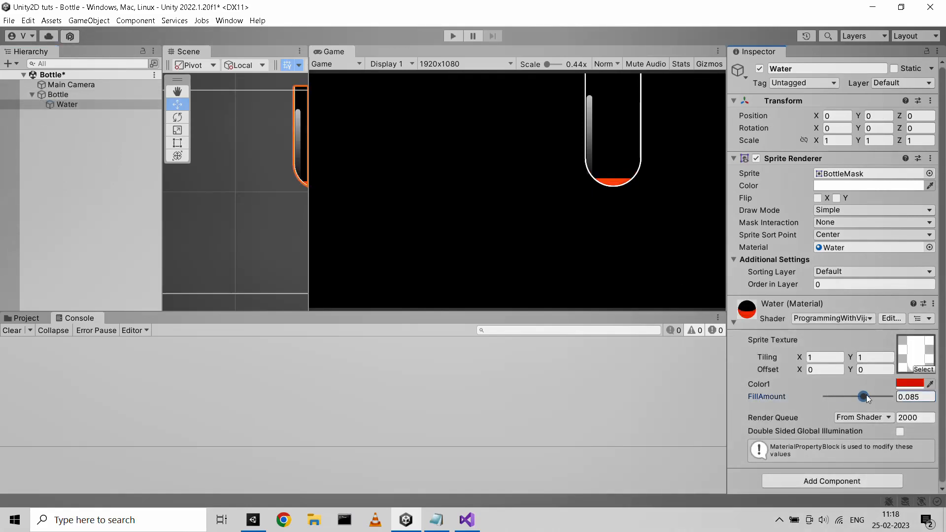
{"action": "left_click_drag", "start_coordinate": [862, 396], "coordinate": [888, 396]}
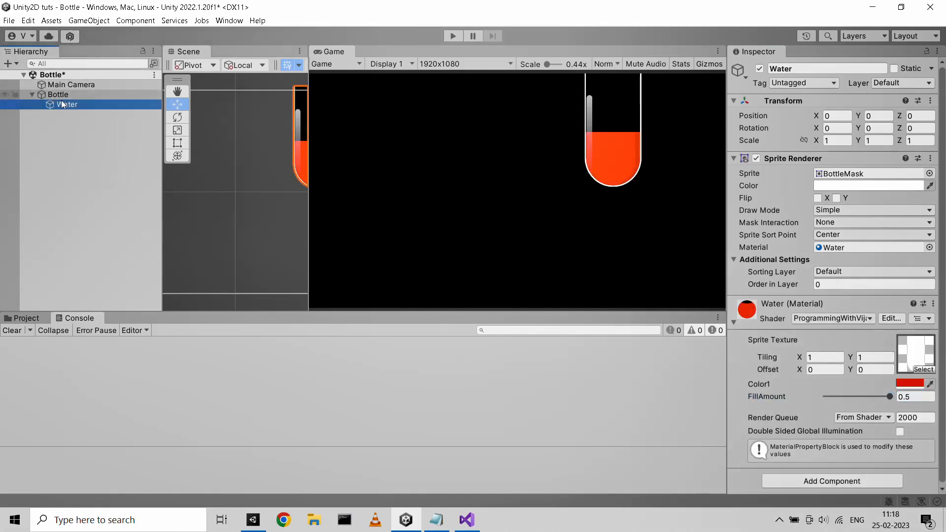
{"action": "left_click", "coordinate": [466, 519]}
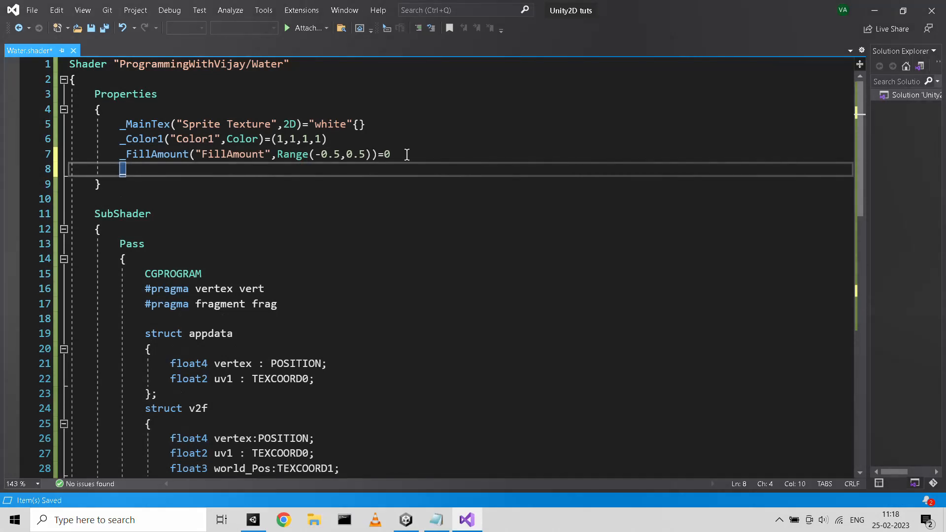
Add the _PosWorld("PosWorld",Vector)=(0,0,0,0) property and declare float4 _PosWorld;
{"action": "type", "text": "_PosWork"}
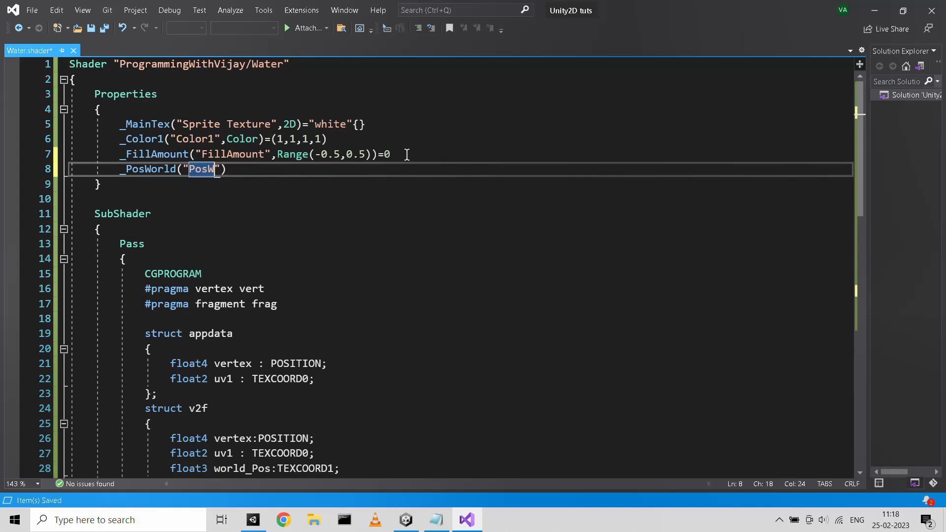
{"action": "type", "text": "orld\",Vector"}
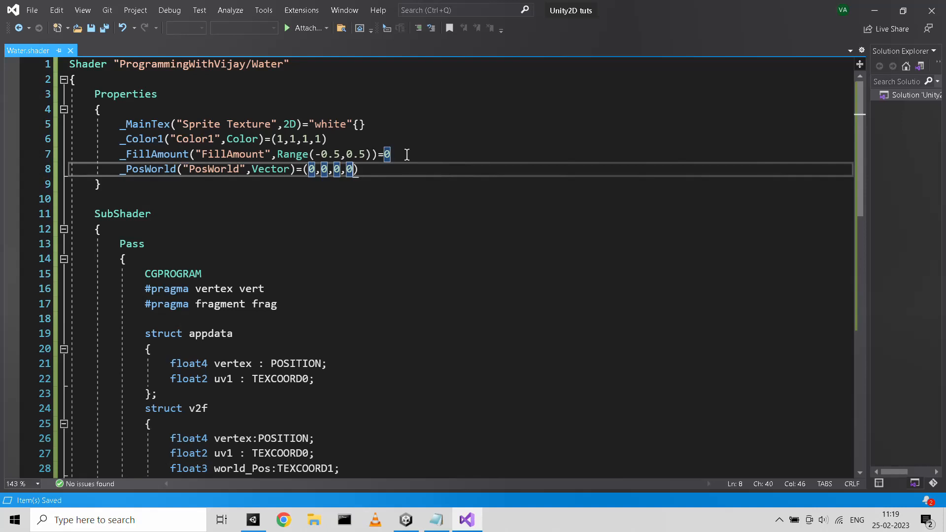
{"action": "scroll", "scroll_direction": "down", "scroll_amount": 3}
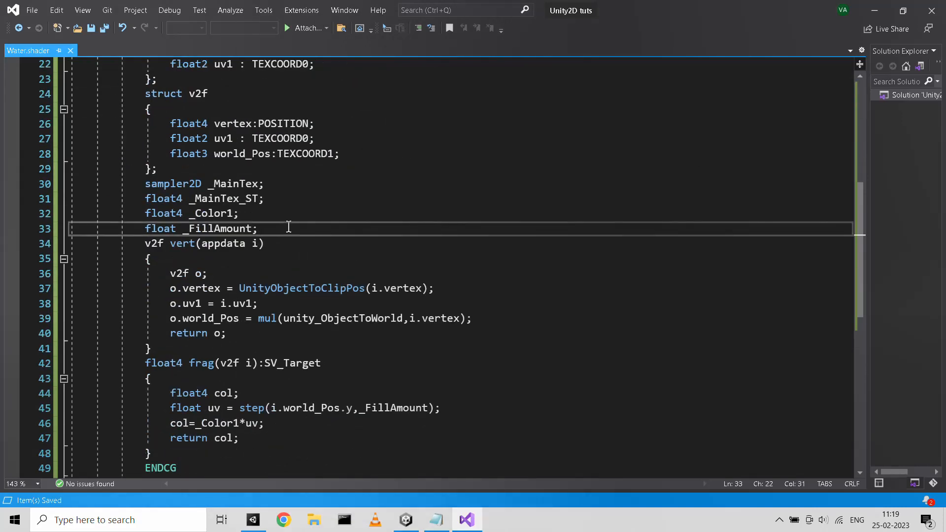
{"action": "key", "text": "Enter"}
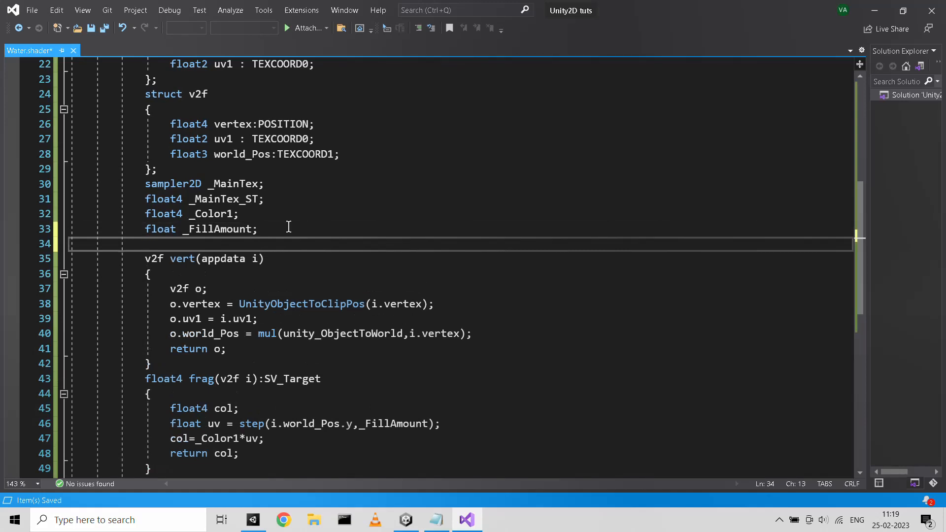
{"action": "type", "text": "float4"}
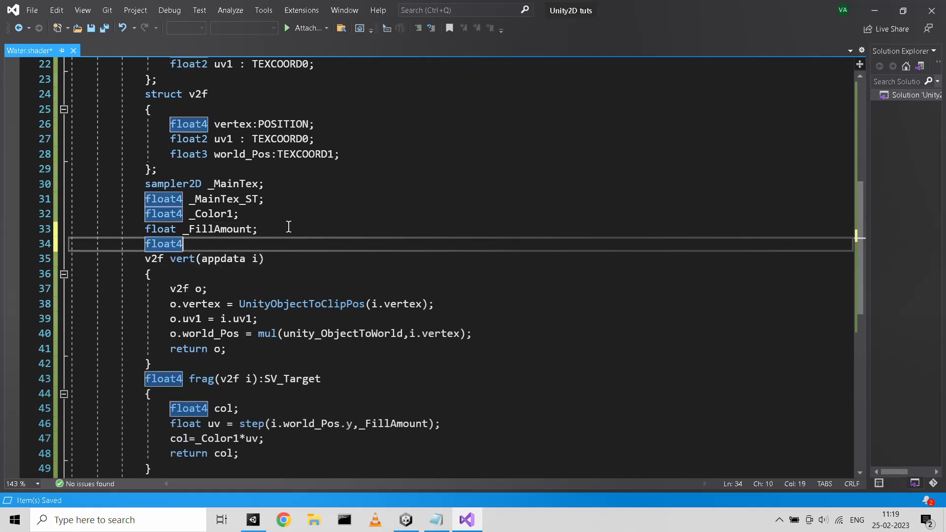
{"action": "type", "text": "_PosWorld"}
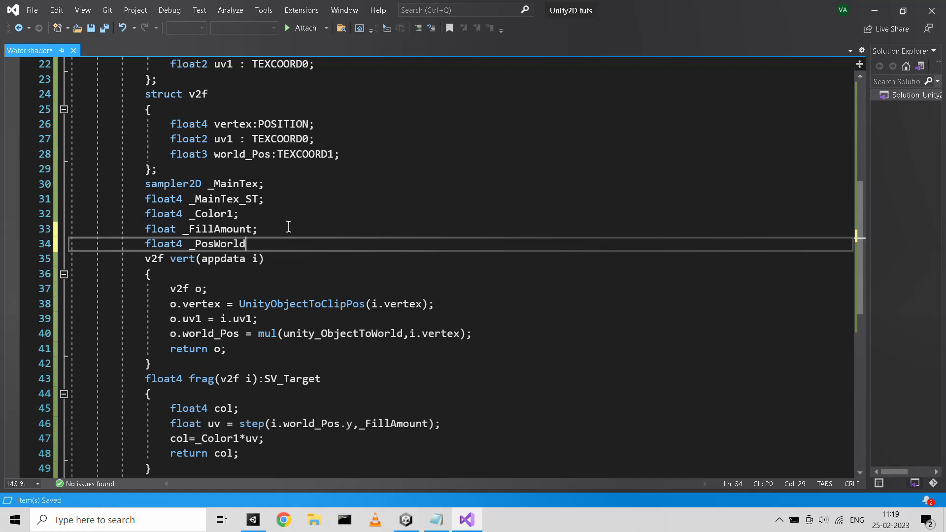
{"action": "type", "text": ";"}
{"action": "type", "text": "float2 diff = (i.world_Pos"}
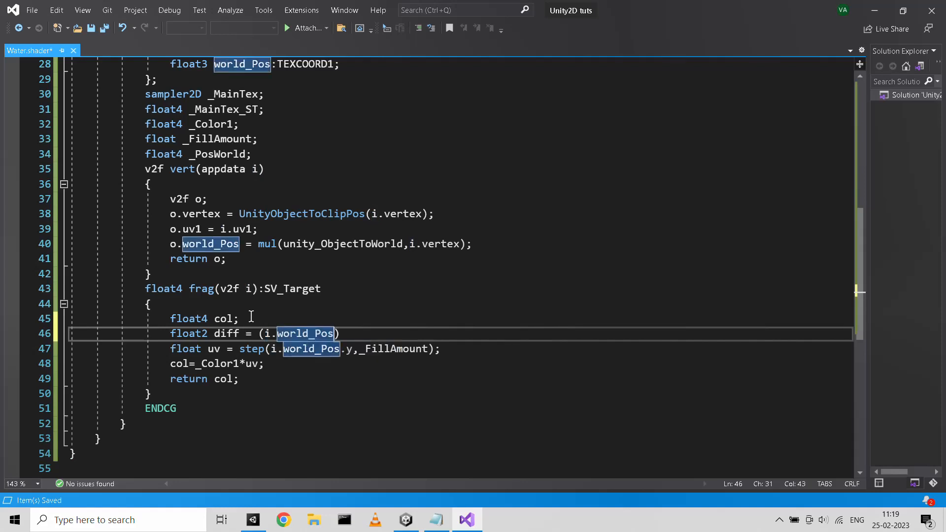
Offset the fill step by diff = i.world_Pos-_PosWorld.xy using diff.y, and save
{"action": "type", "text": "-_PosWorld.xy"}
{"action": "left_click", "coordinate": [304, 347]}
{"action": "type", "text": "diff"}
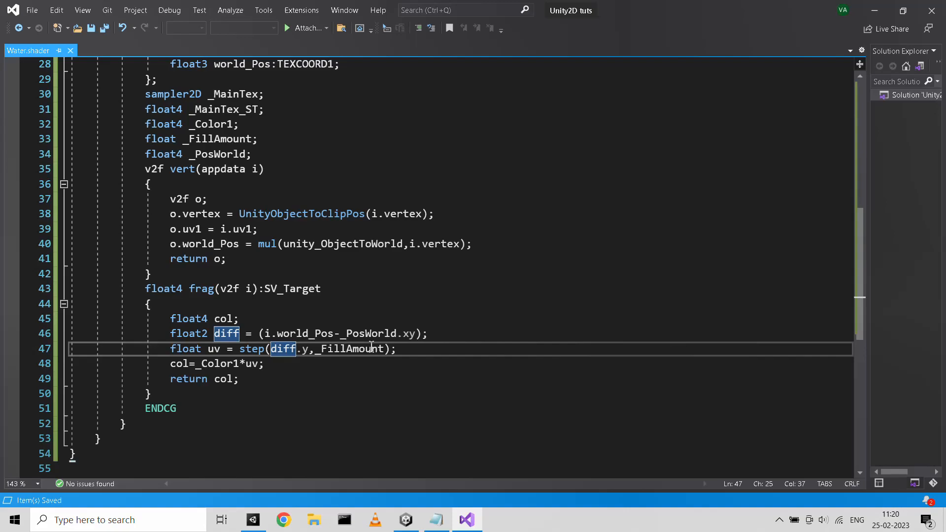
{"action": "left_click", "coordinate": [406, 520]}
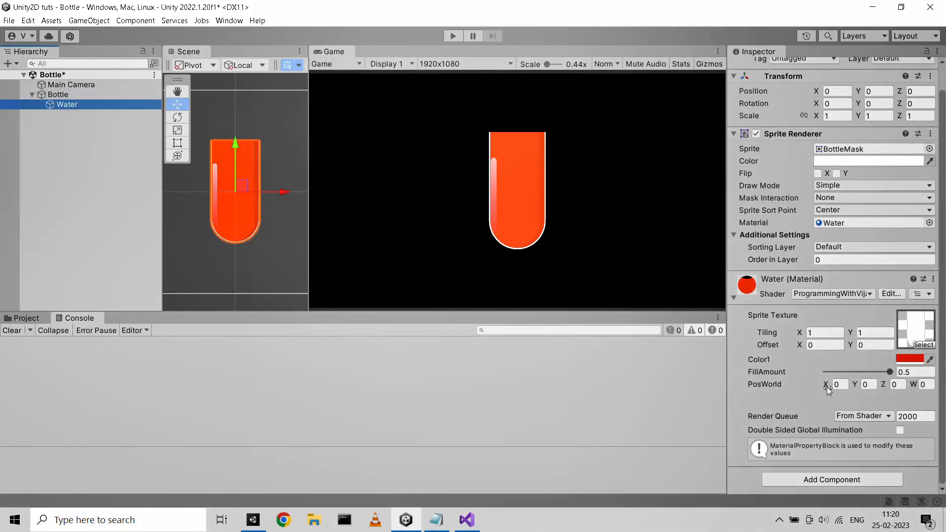
Lower FillAmount to 0.318, move the bottle, and set PosWorld X to 0.841 to match it
{"action": "left_click_drag", "start_coordinate": [890, 372], "coordinate": [825, 372]}
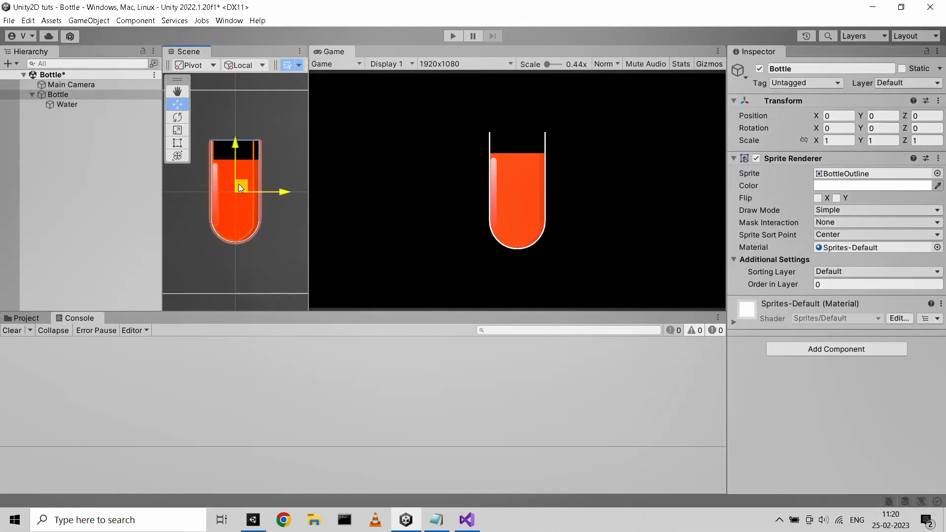
{"action": "left_click_drag", "start_coordinate": [242, 186], "coordinate": [260, 154]}
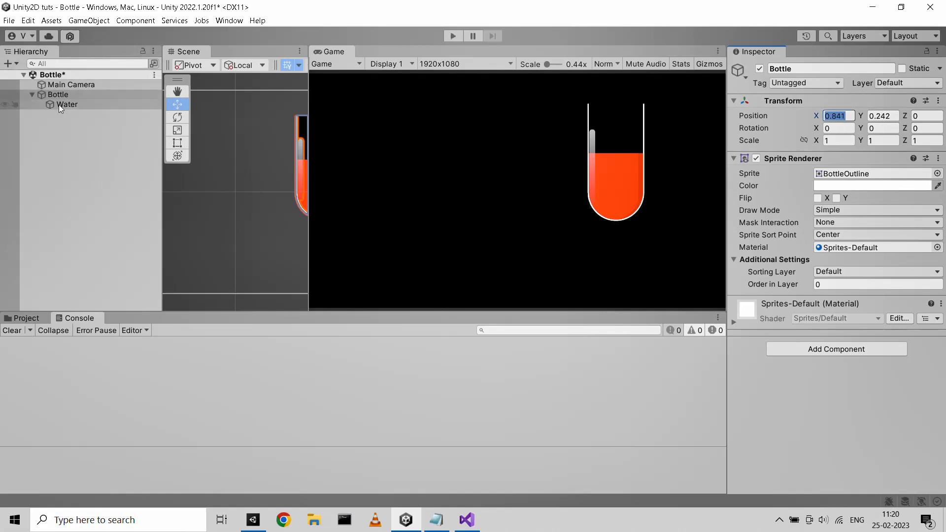
{"action": "left_click", "coordinate": [67, 105]}
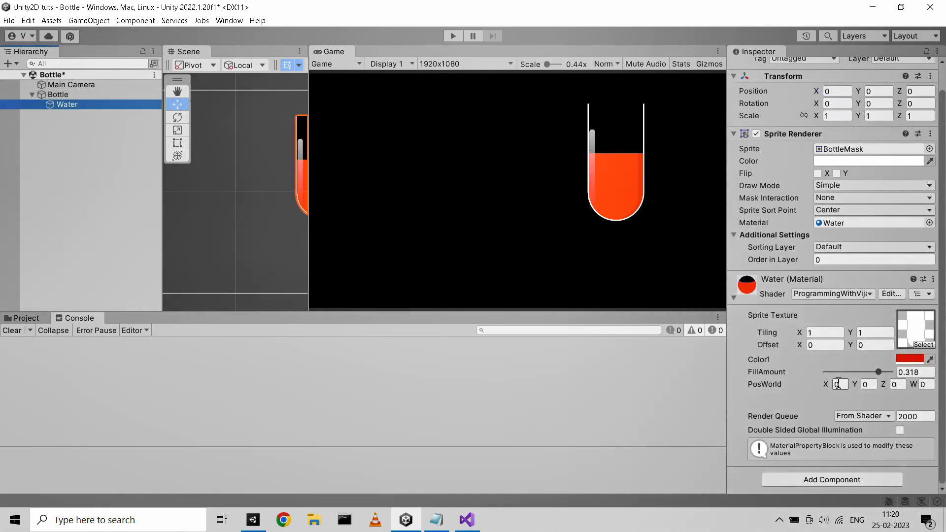
{"action": "type", "text": "841"}
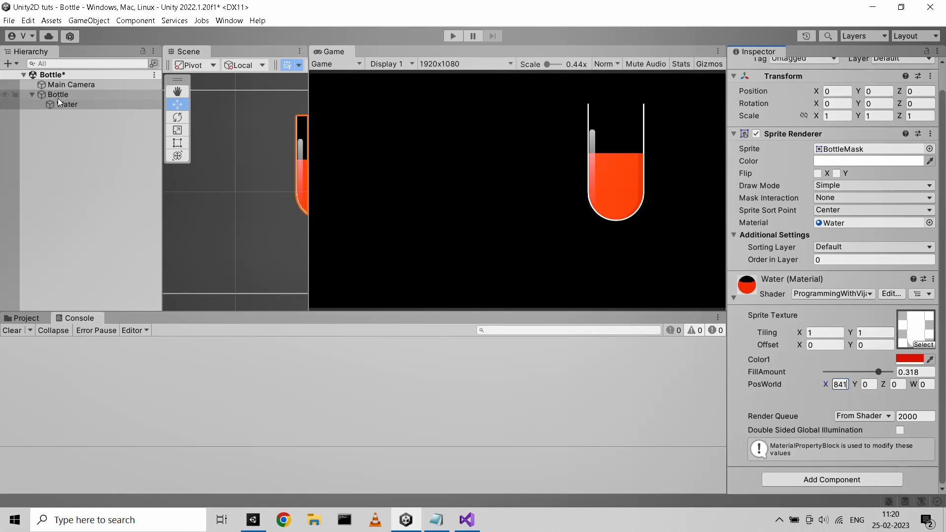
{"action": "left_click", "coordinate": [58, 94]}
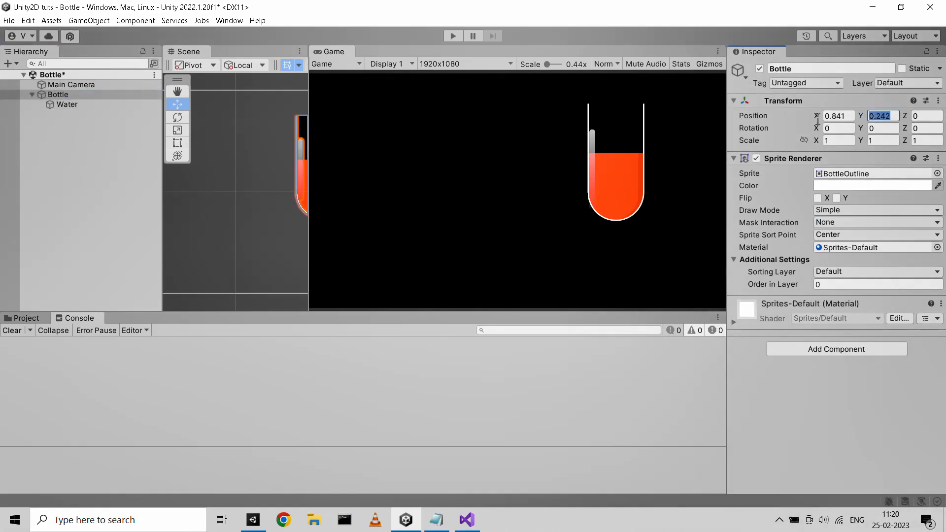
{"action": "left_click", "coordinate": [67, 104]}
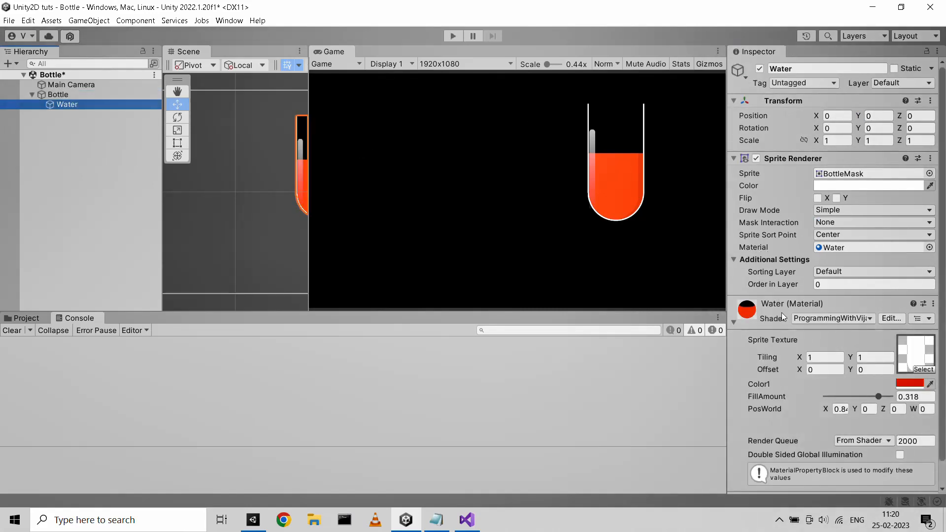